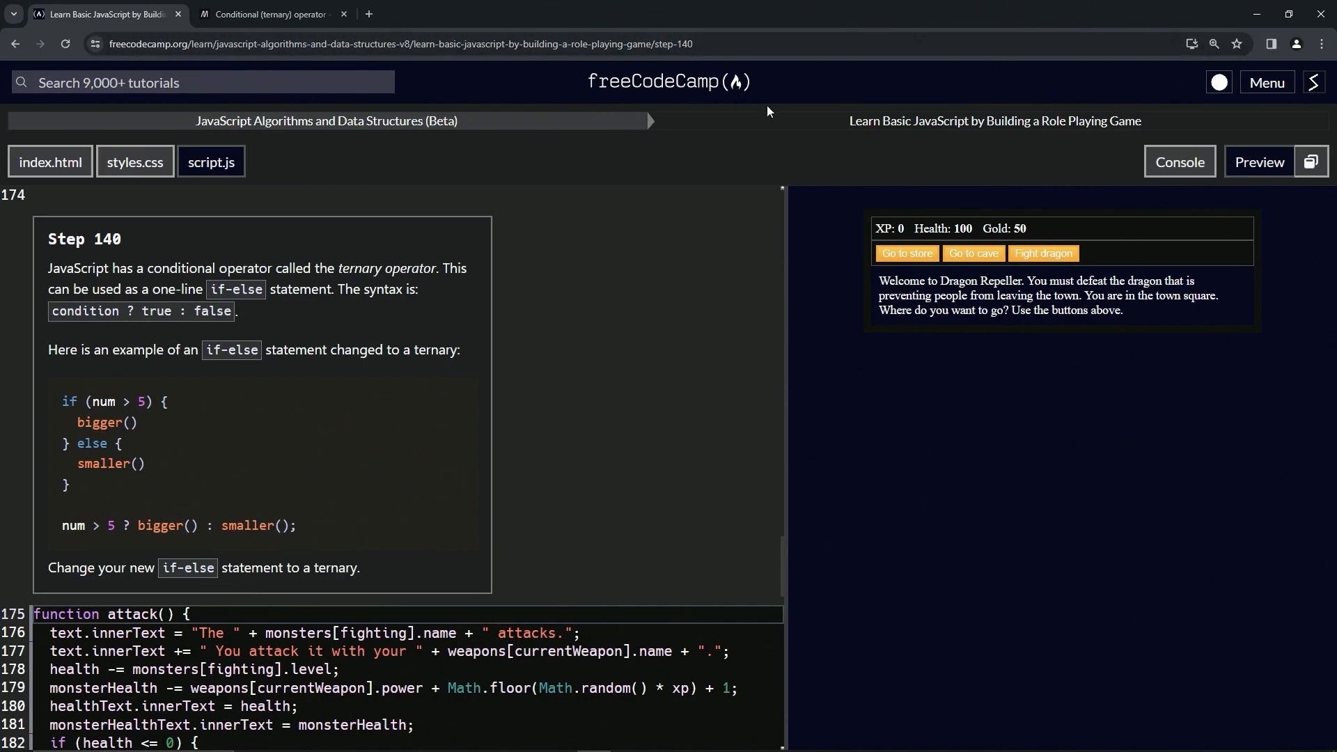
mouse_move(362, 124)
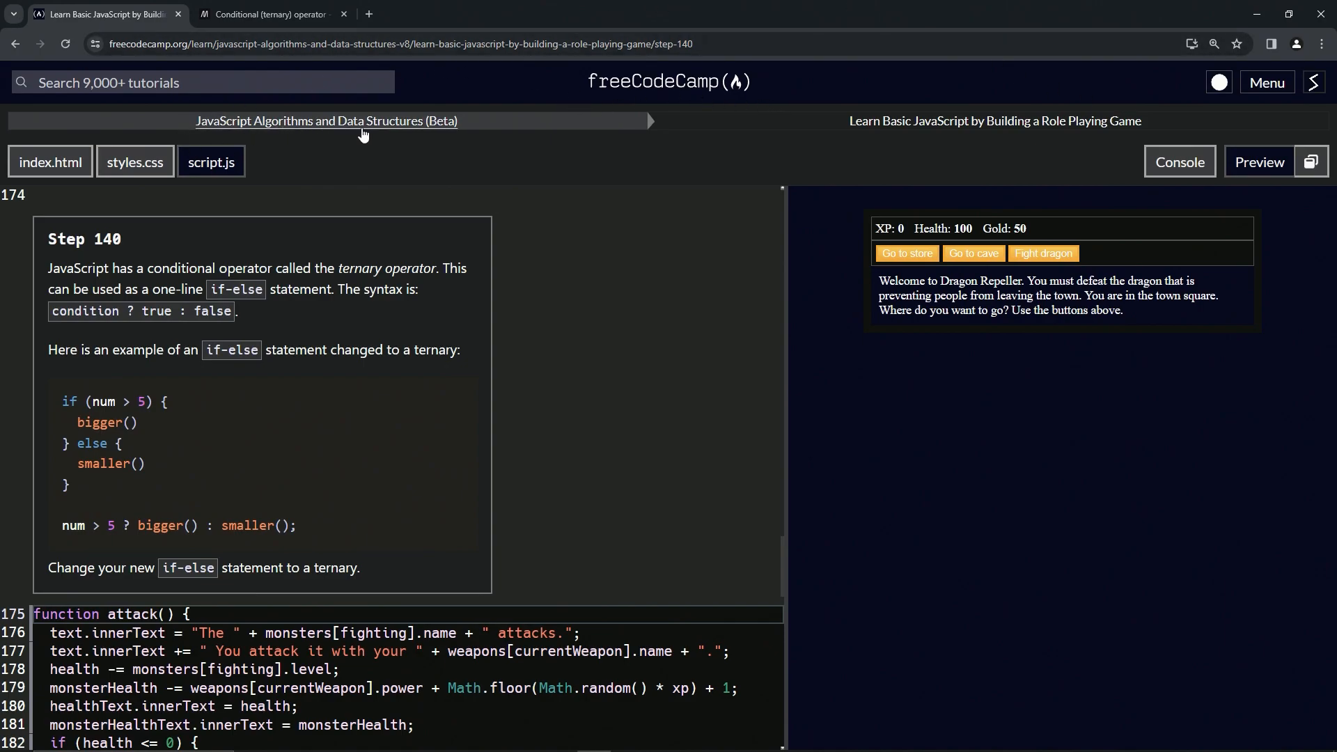
mouse_move(919, 135)
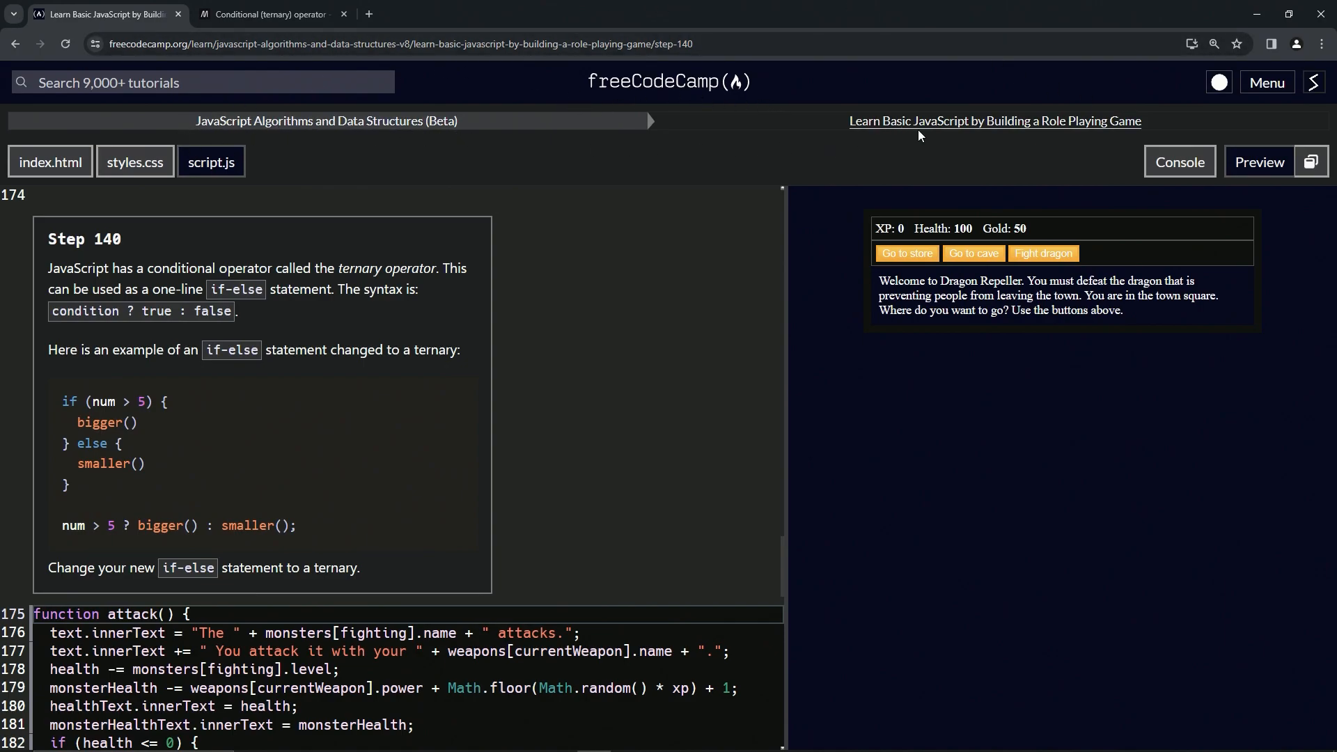
mouse_move(385, 188)
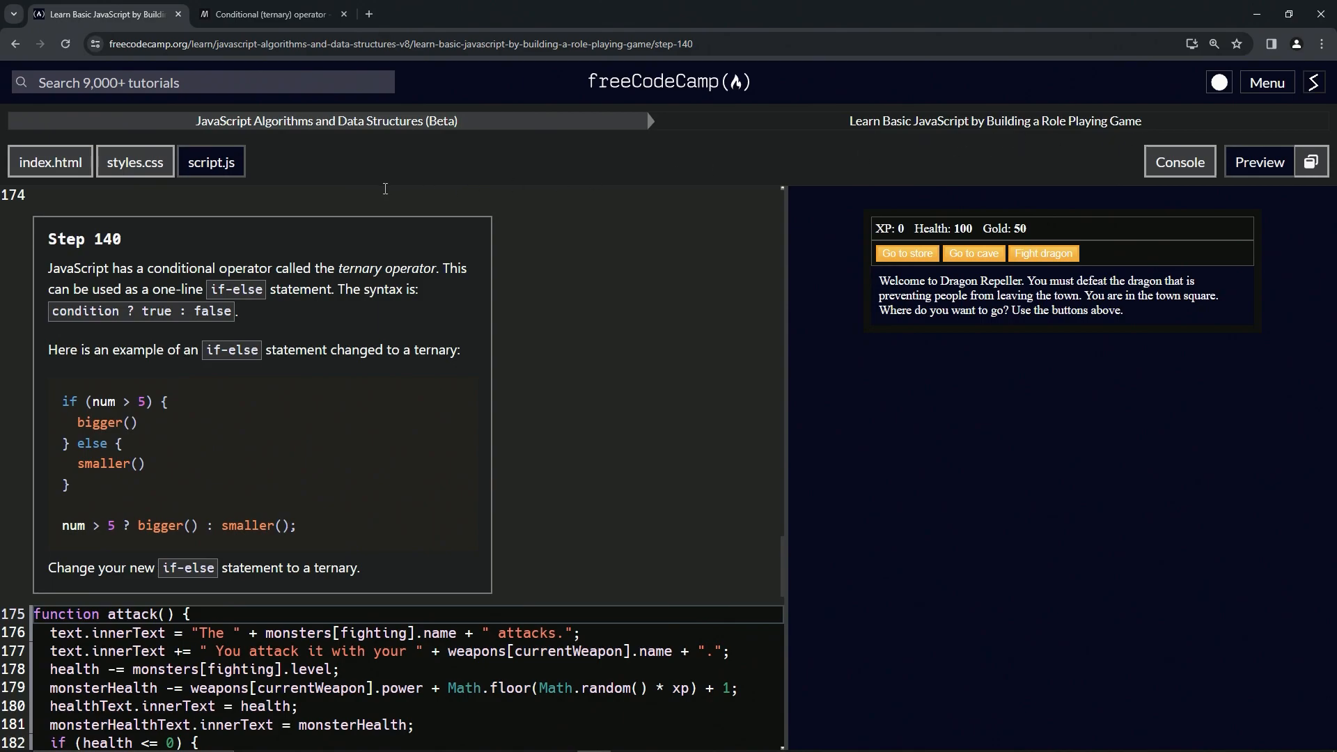
mouse_move(125, 256)
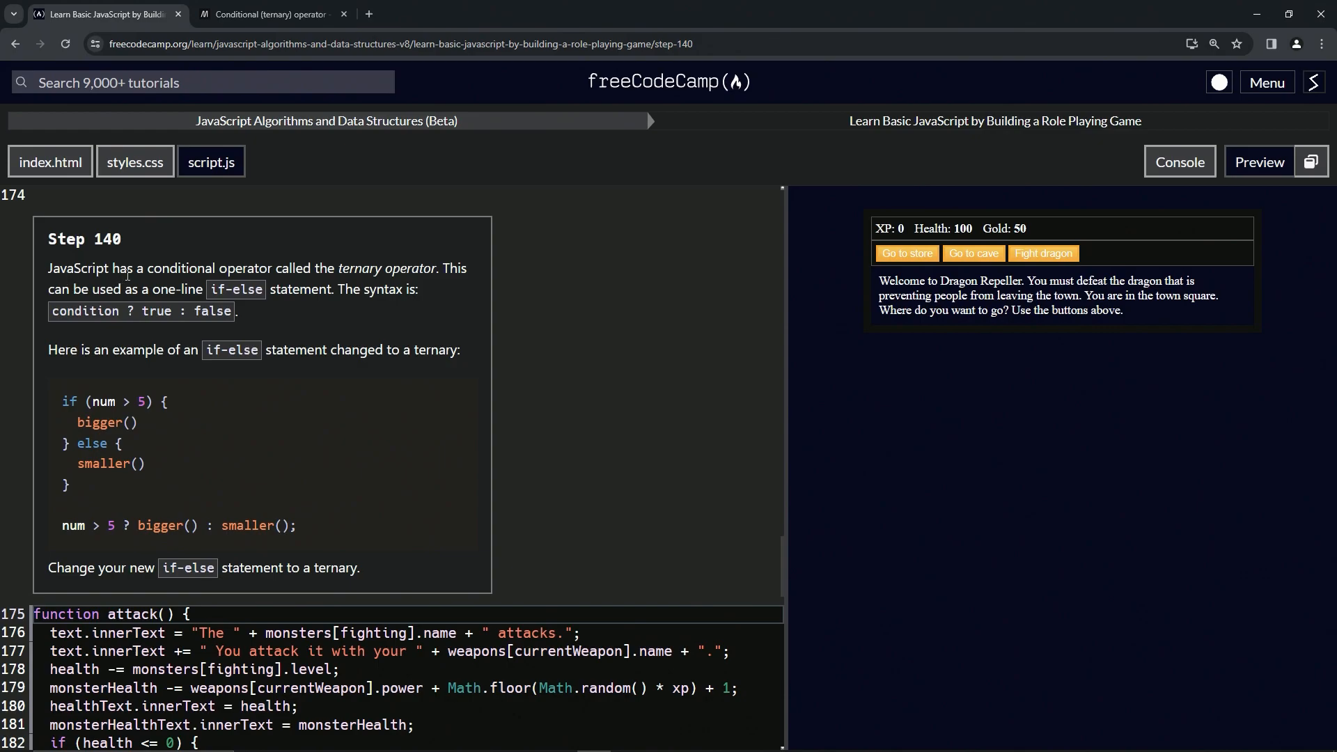
mouse_move(479, 281)
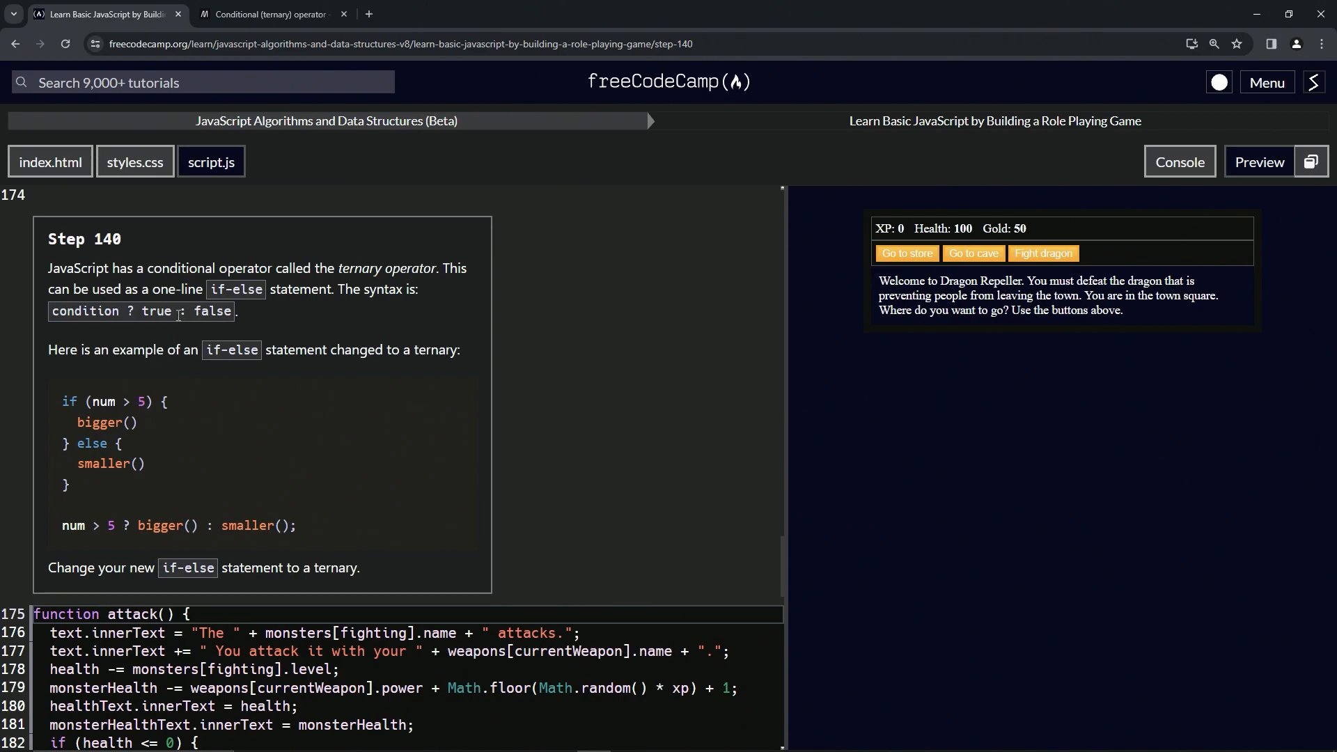
mouse_move(166, 326)
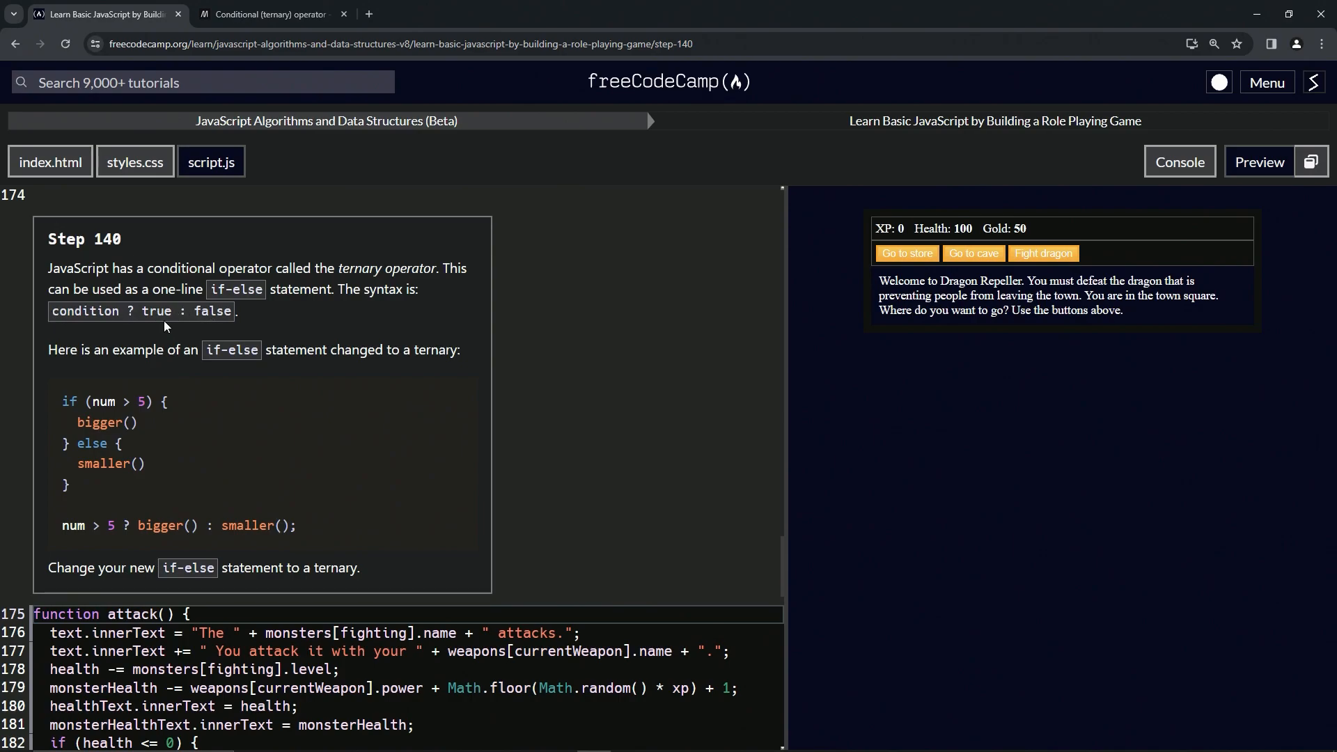
mouse_move(237, 314)
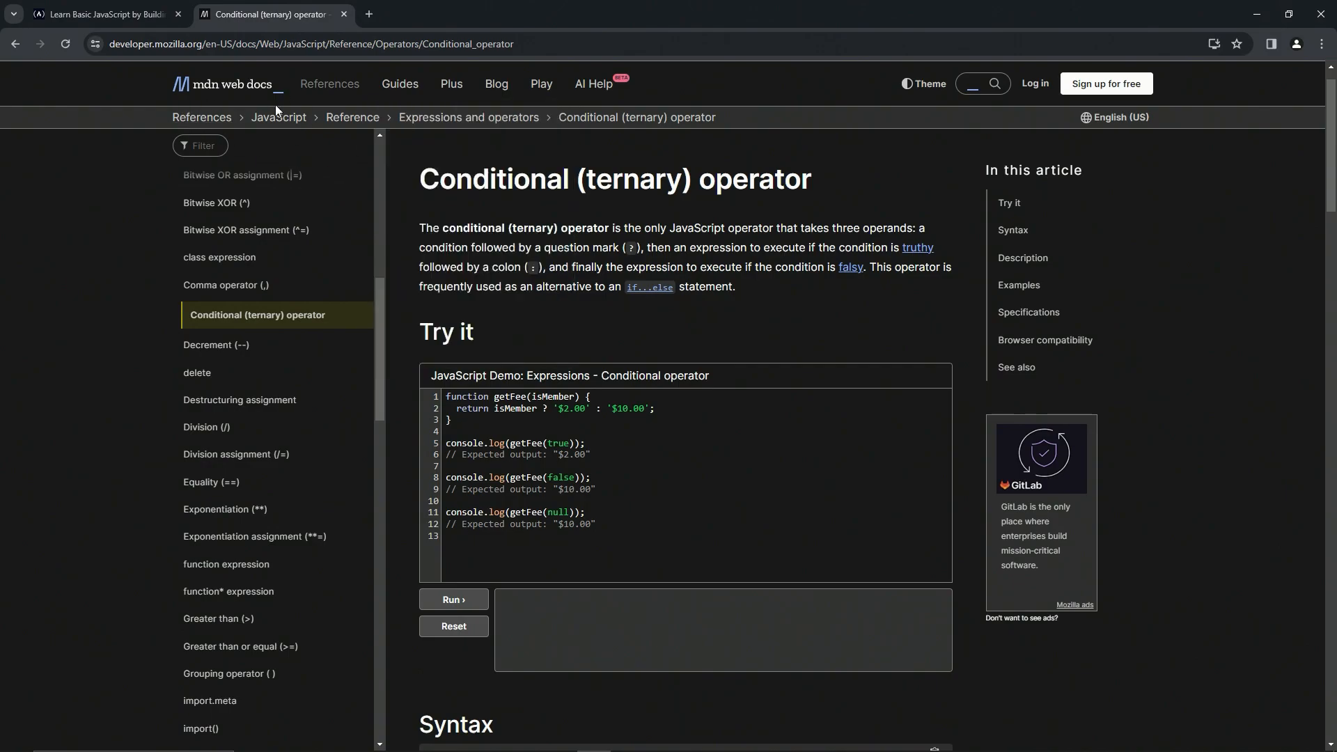
mouse_move(550, 211)
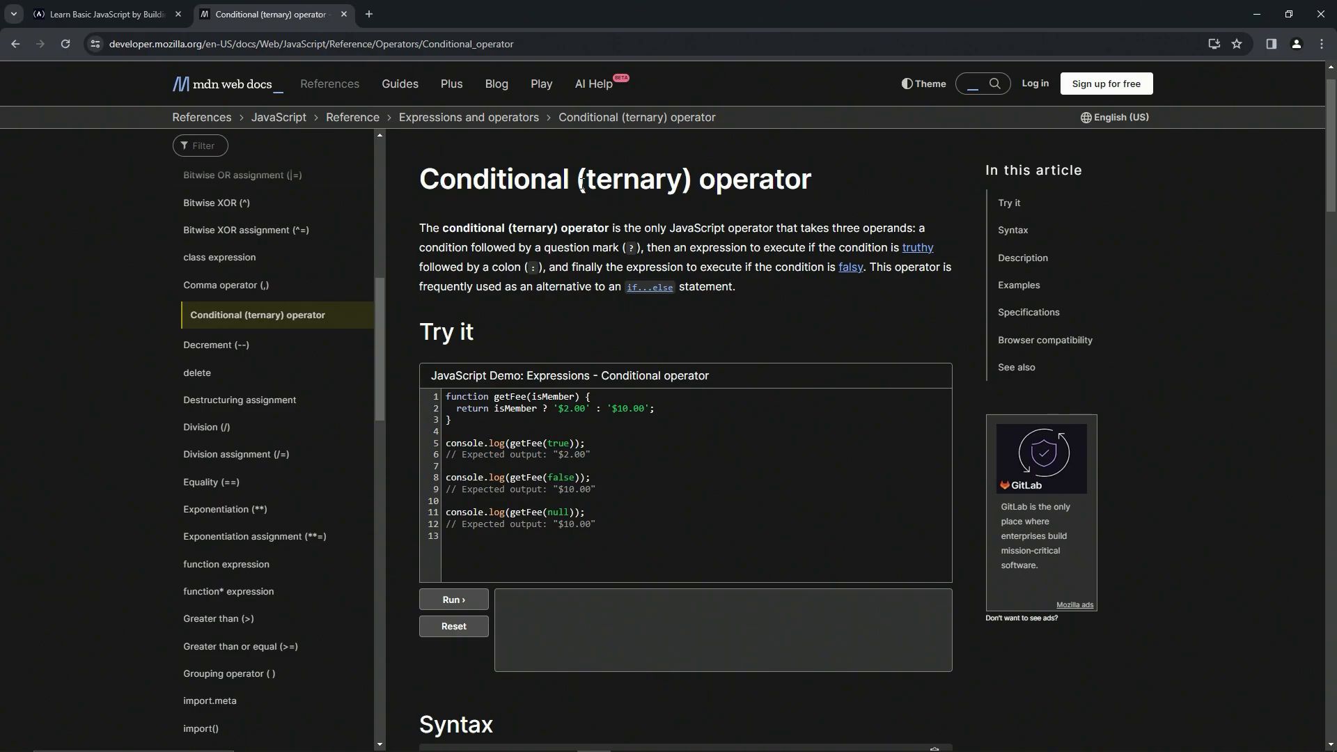
mouse_move(523, 204)
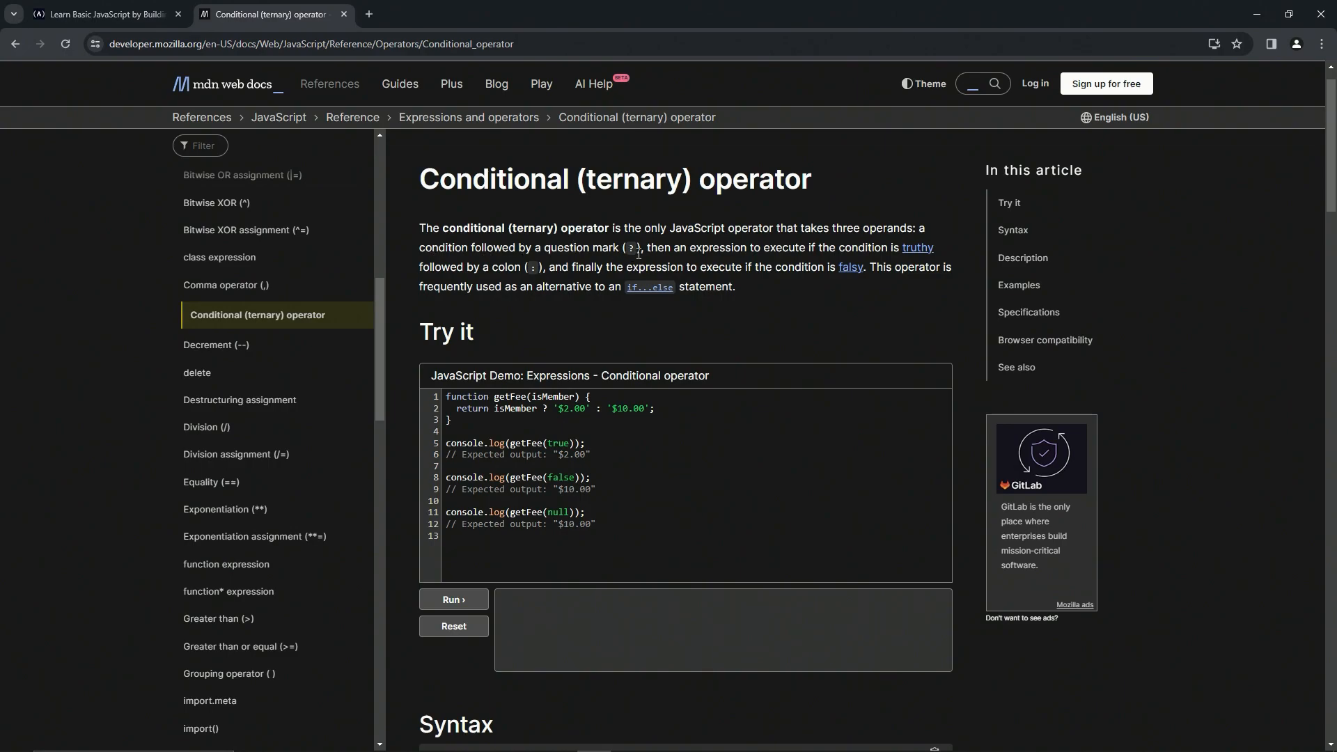
- Compare the MDN ternary operator article against the Step 140 instructions, ending on the lesson
left_click(102, 14)
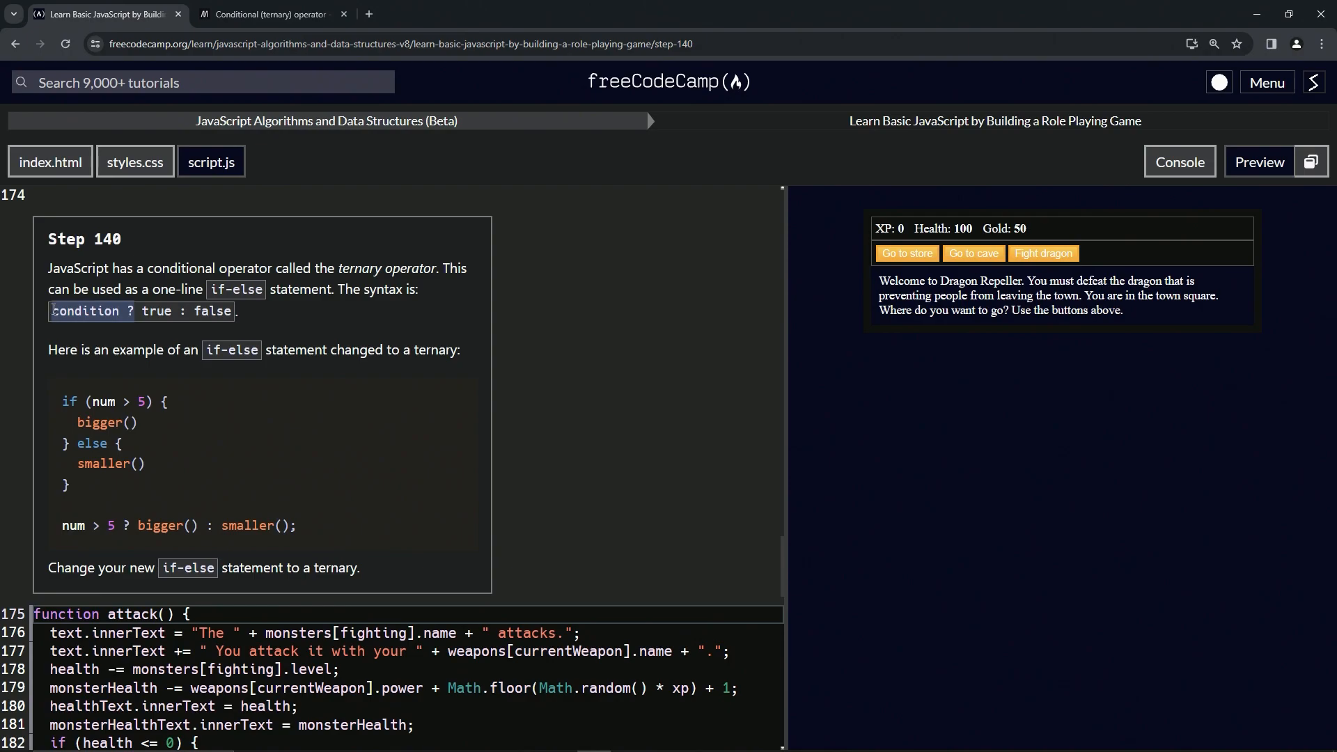
left_click(268, 14)
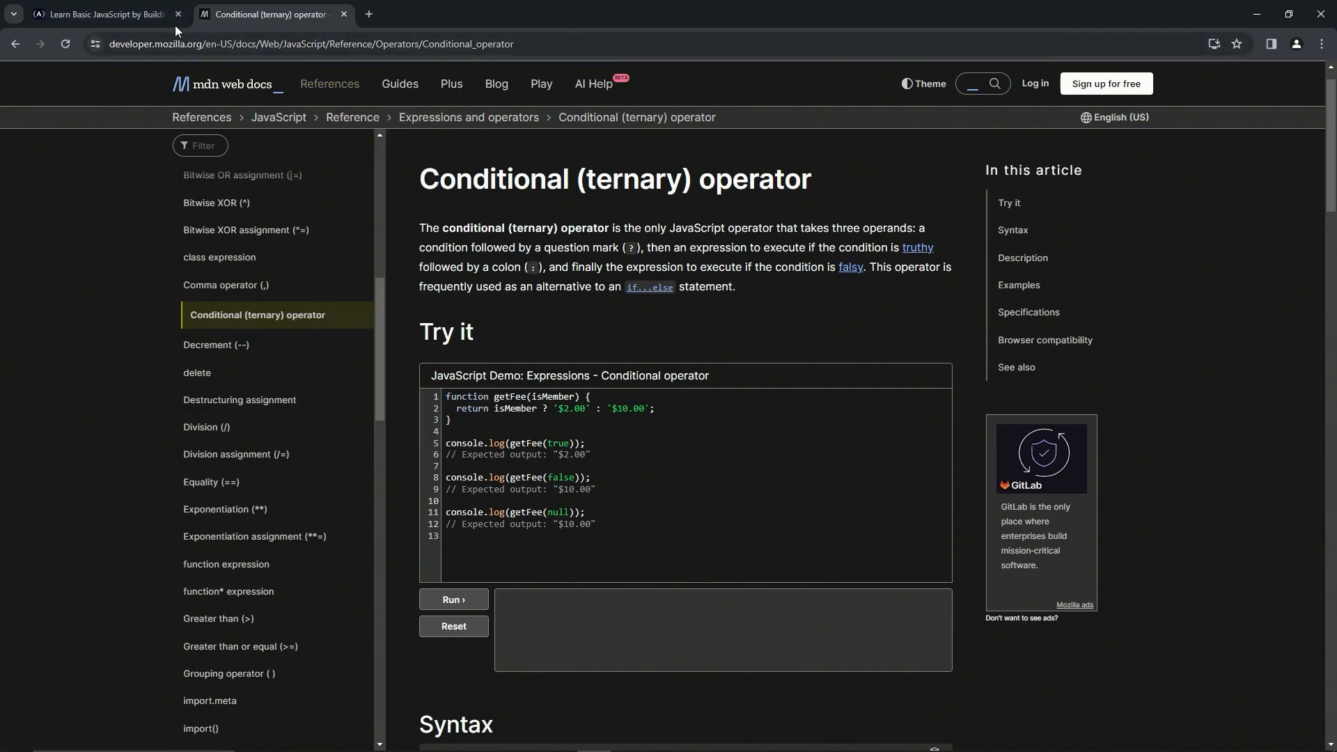
left_click(101, 13)
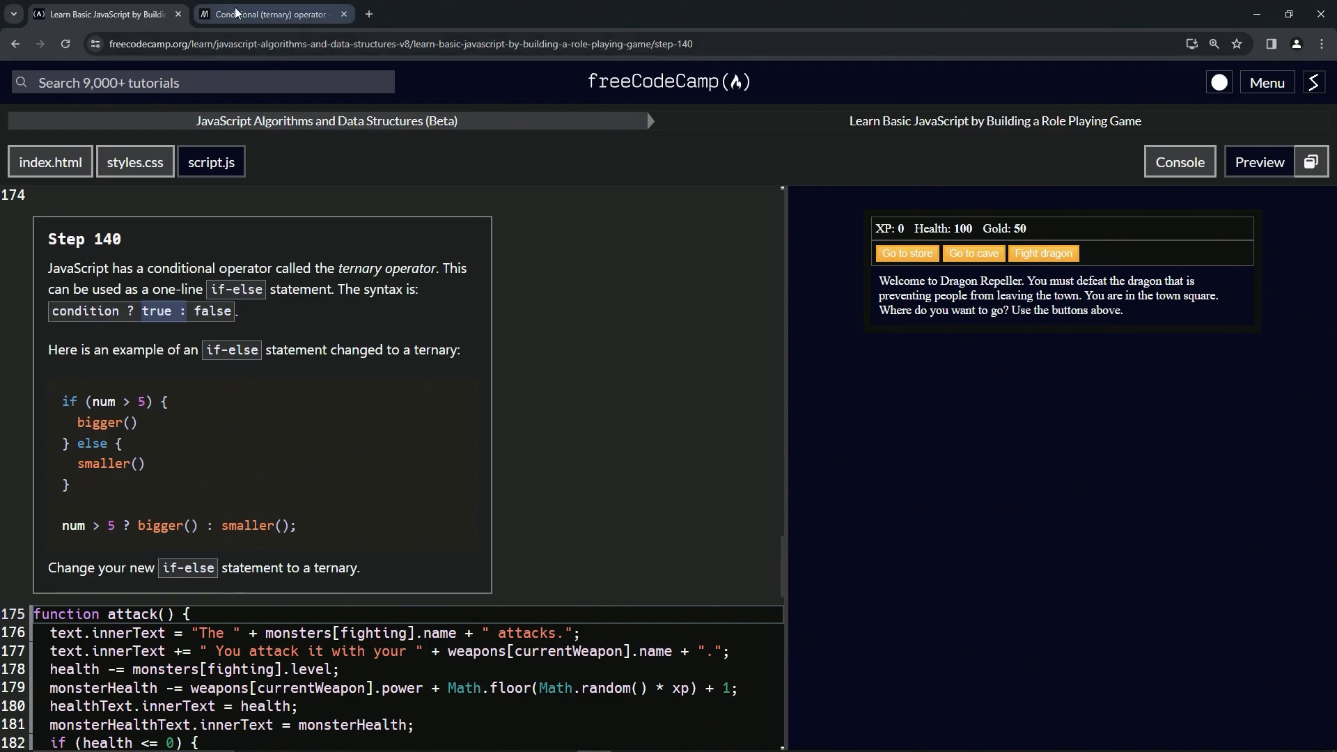
left_click(269, 14)
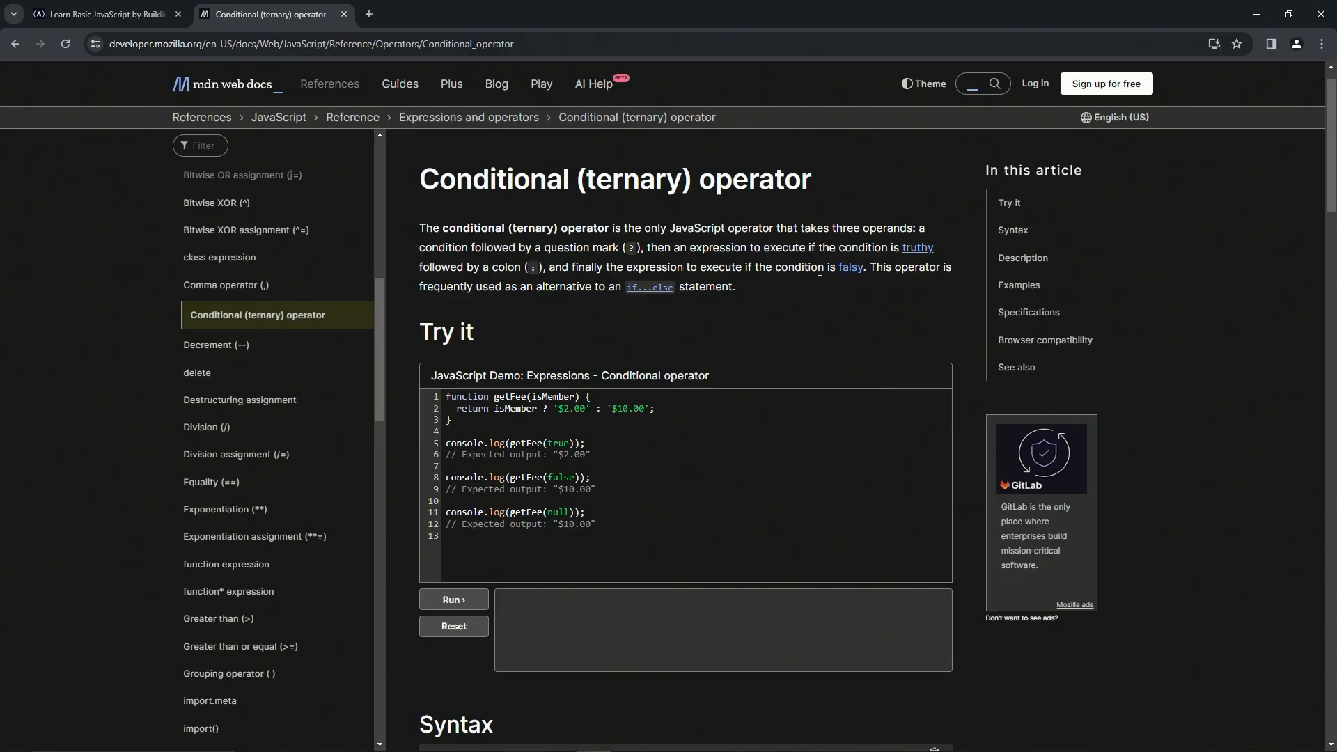
mouse_move(446, 301)
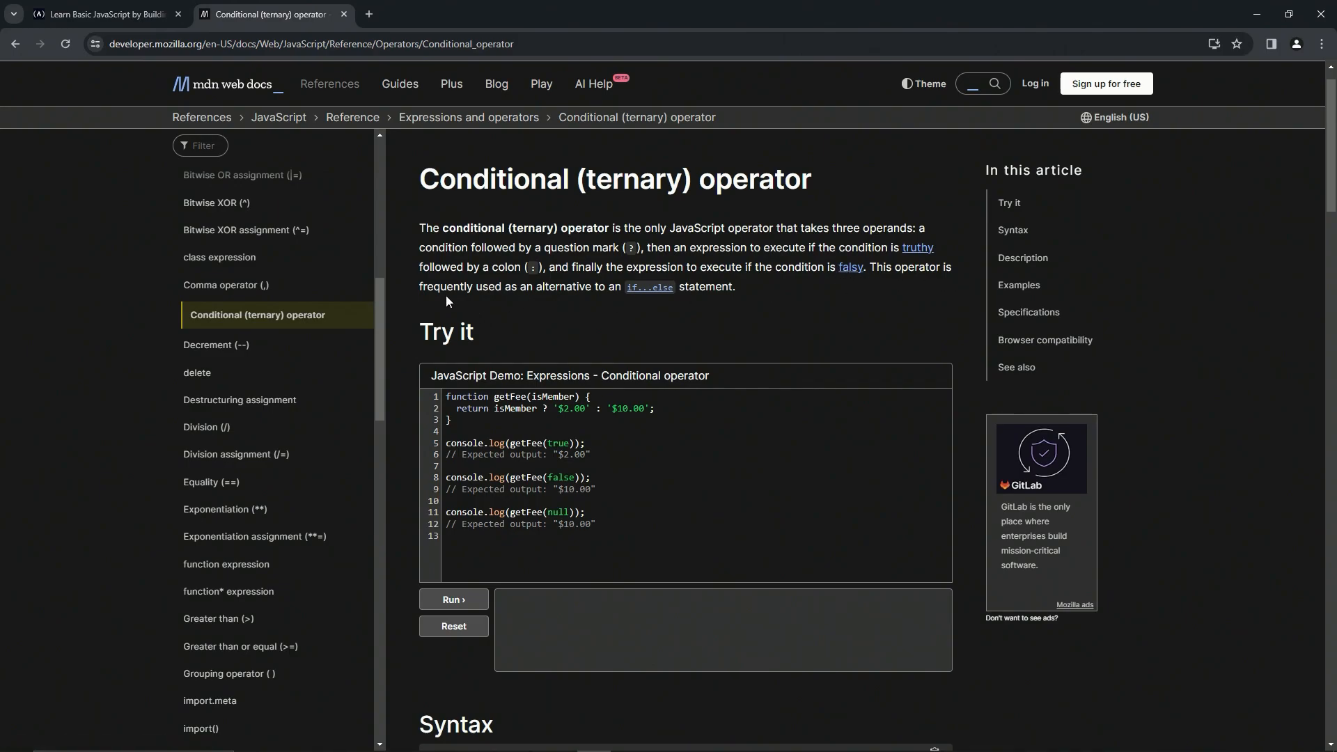
mouse_move(648, 289)
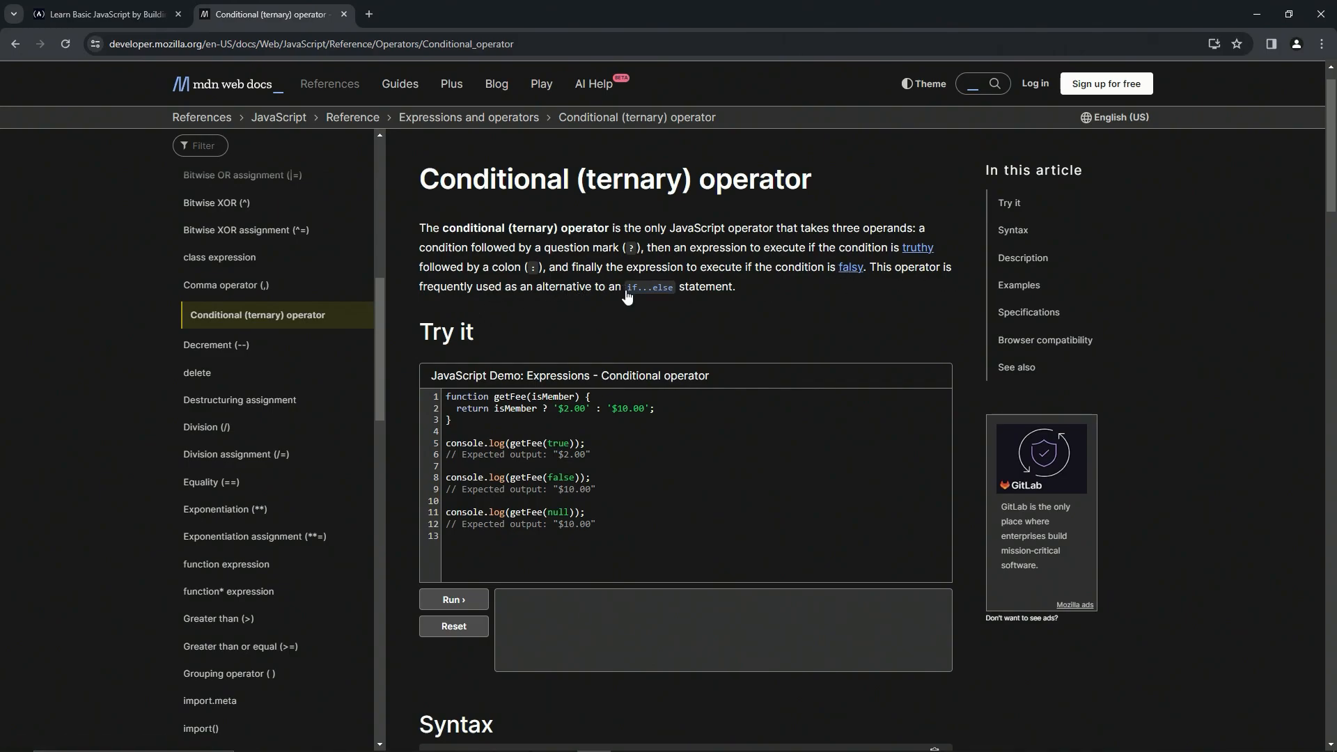
left_click(102, 14)
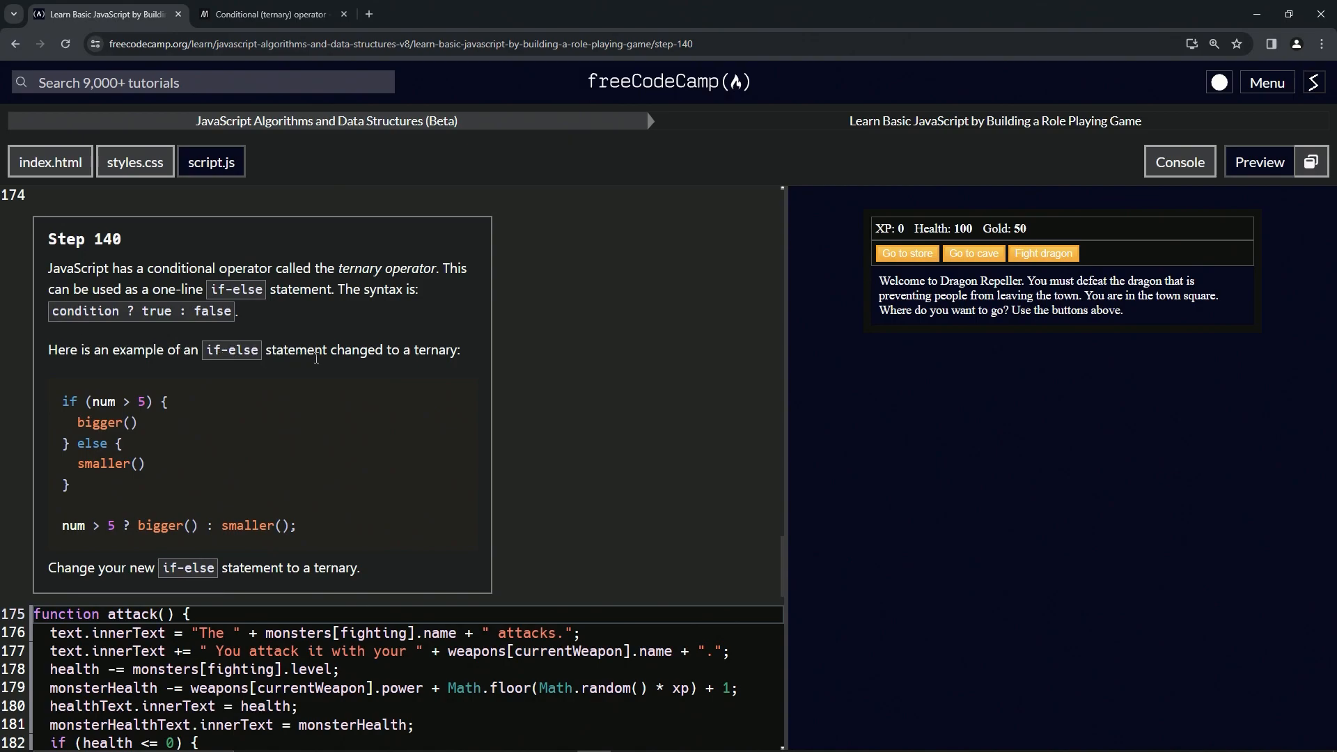
mouse_move(76, 398)
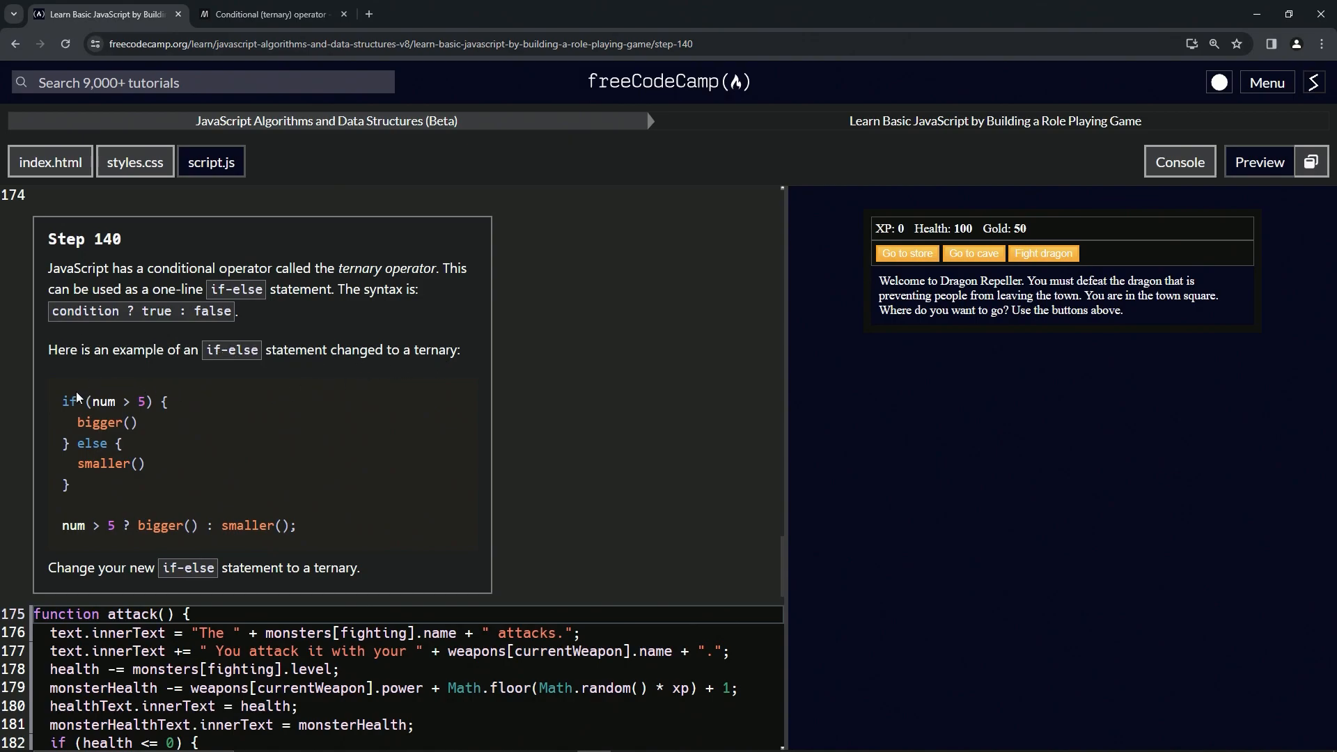
mouse_move(149, 401)
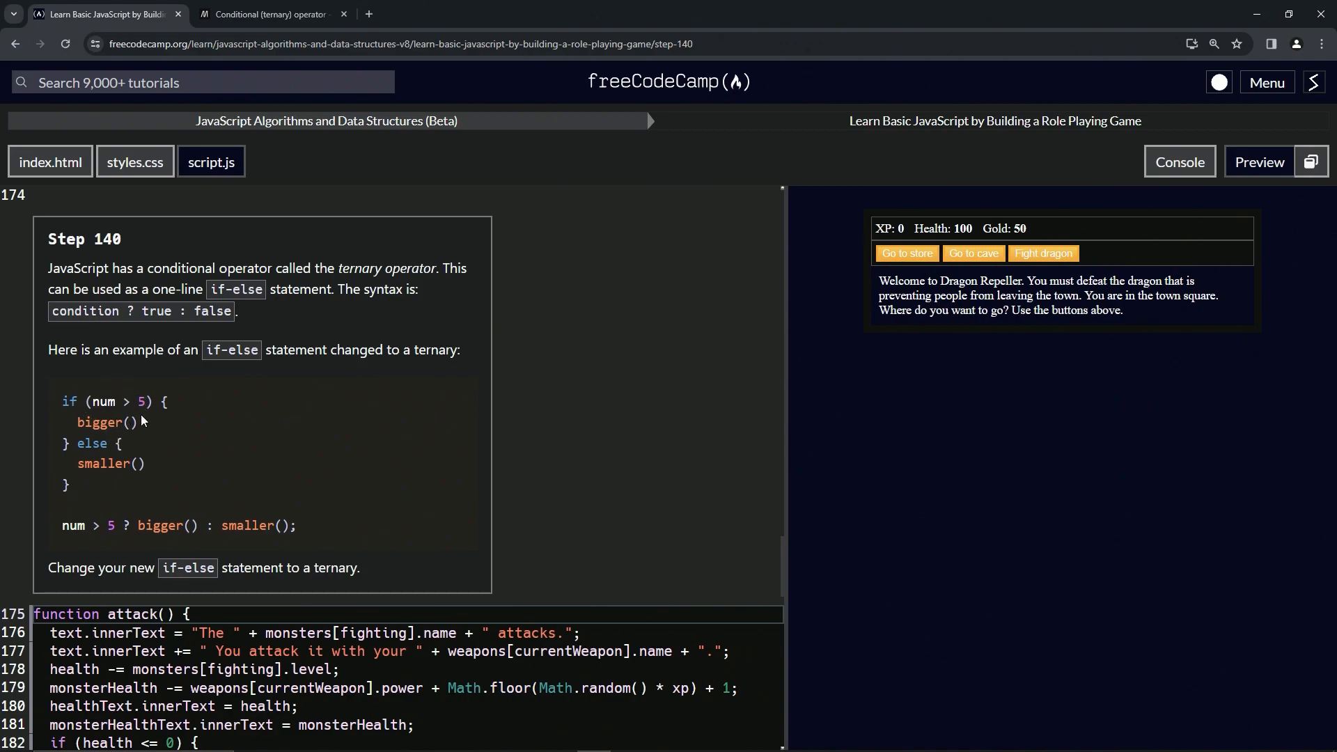
mouse_move(128, 431)
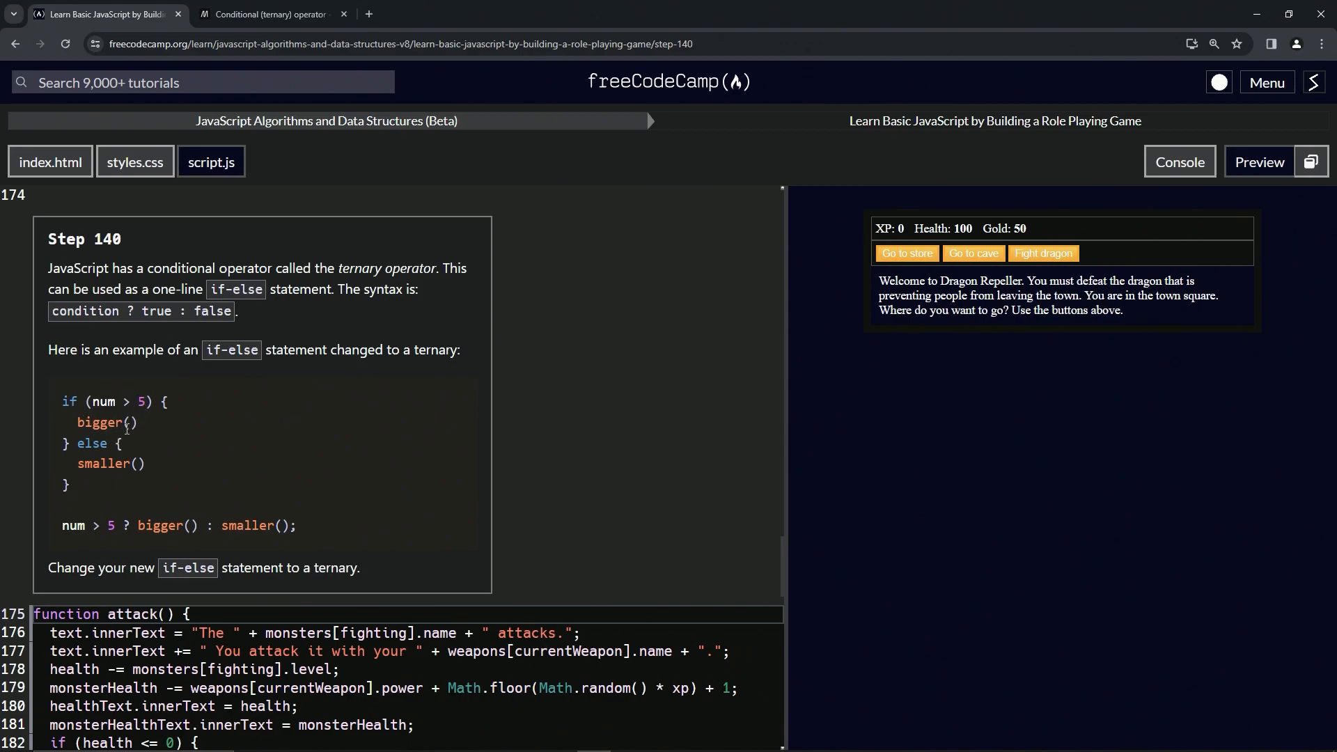
mouse_move(136, 399)
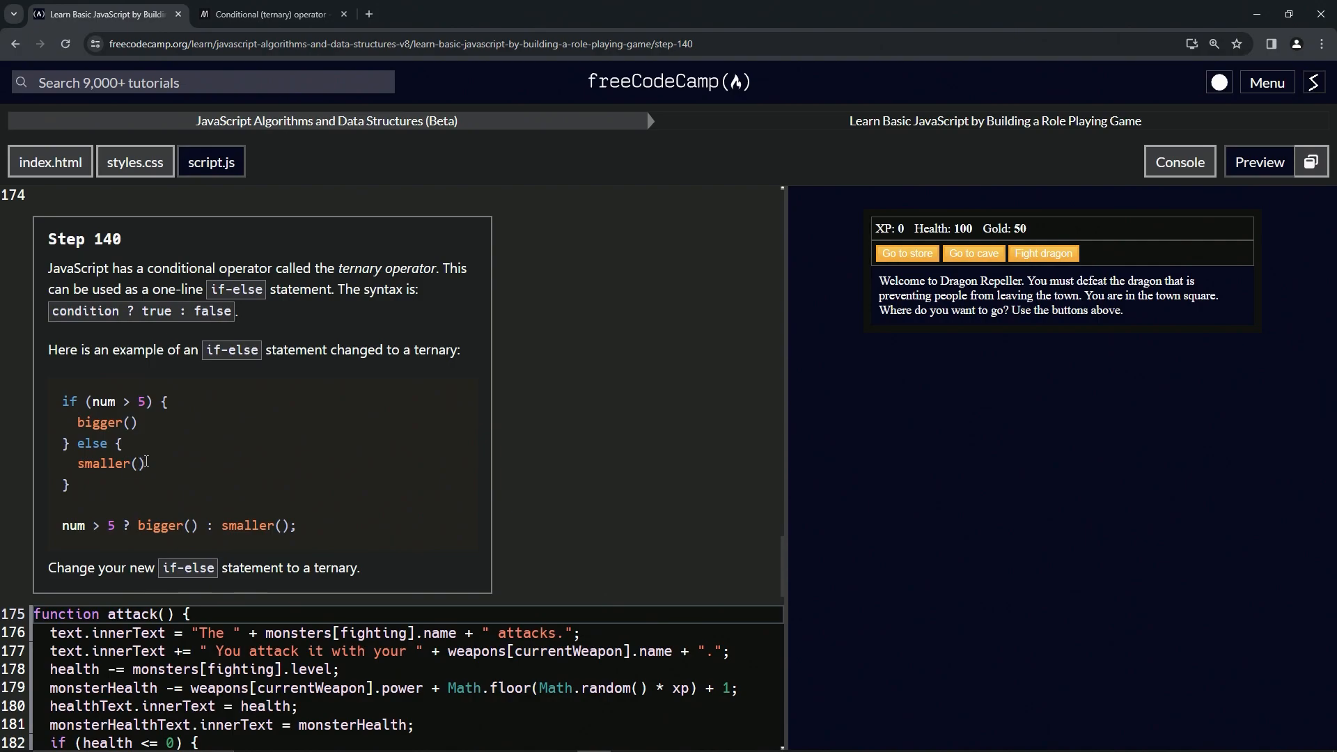
mouse_move(149, 461)
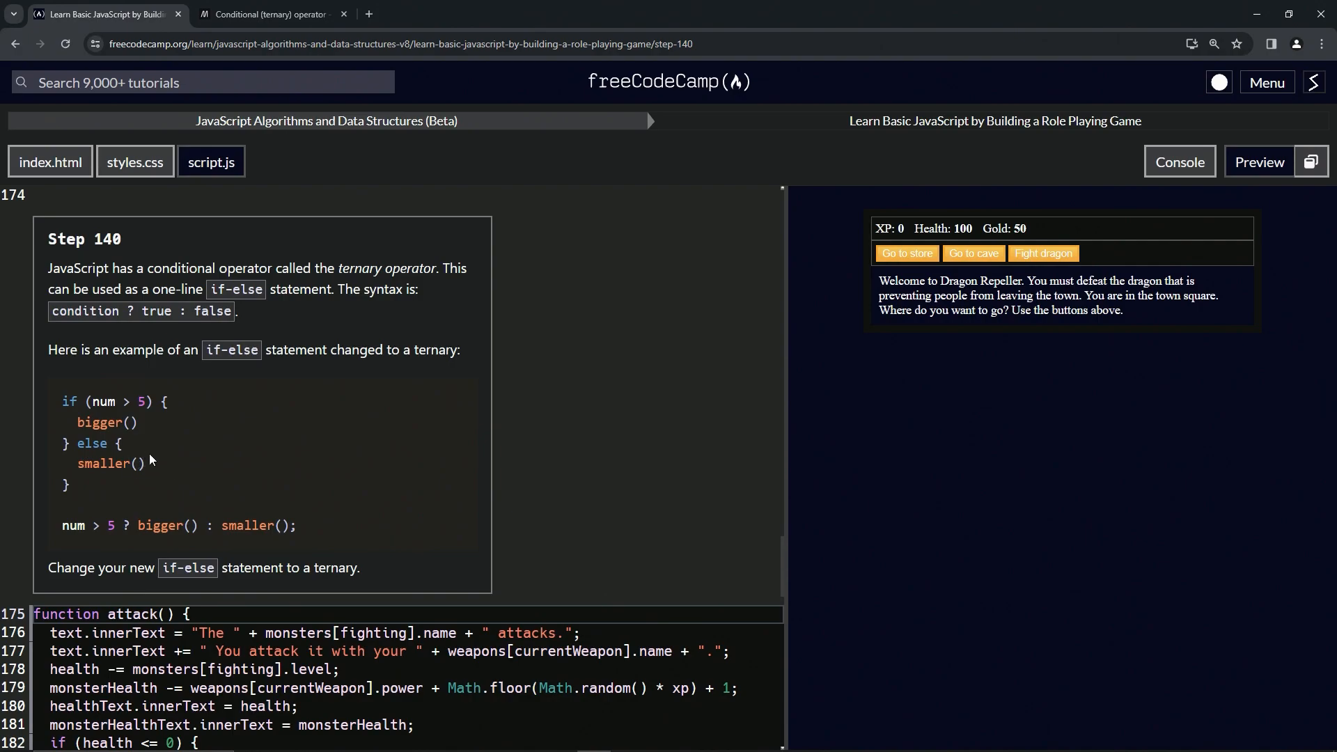
mouse_move(241, 542)
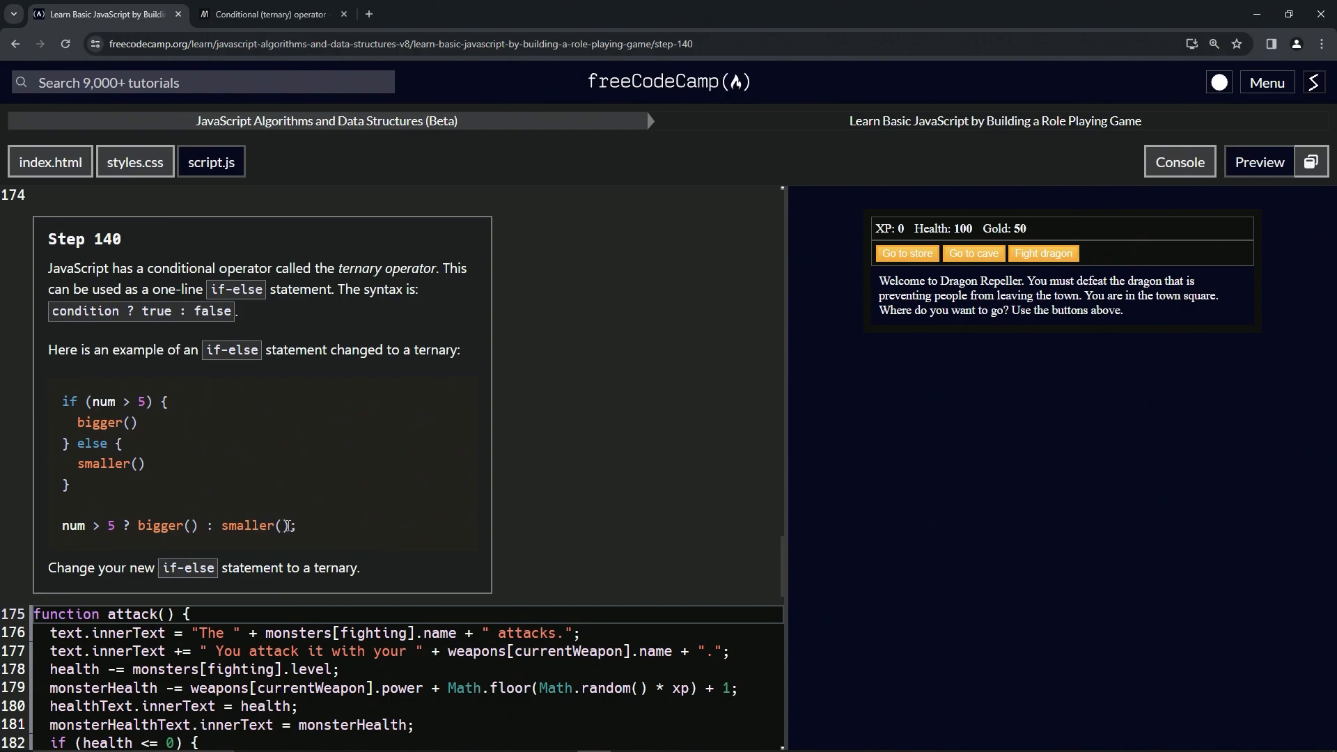
left_click(85, 525)
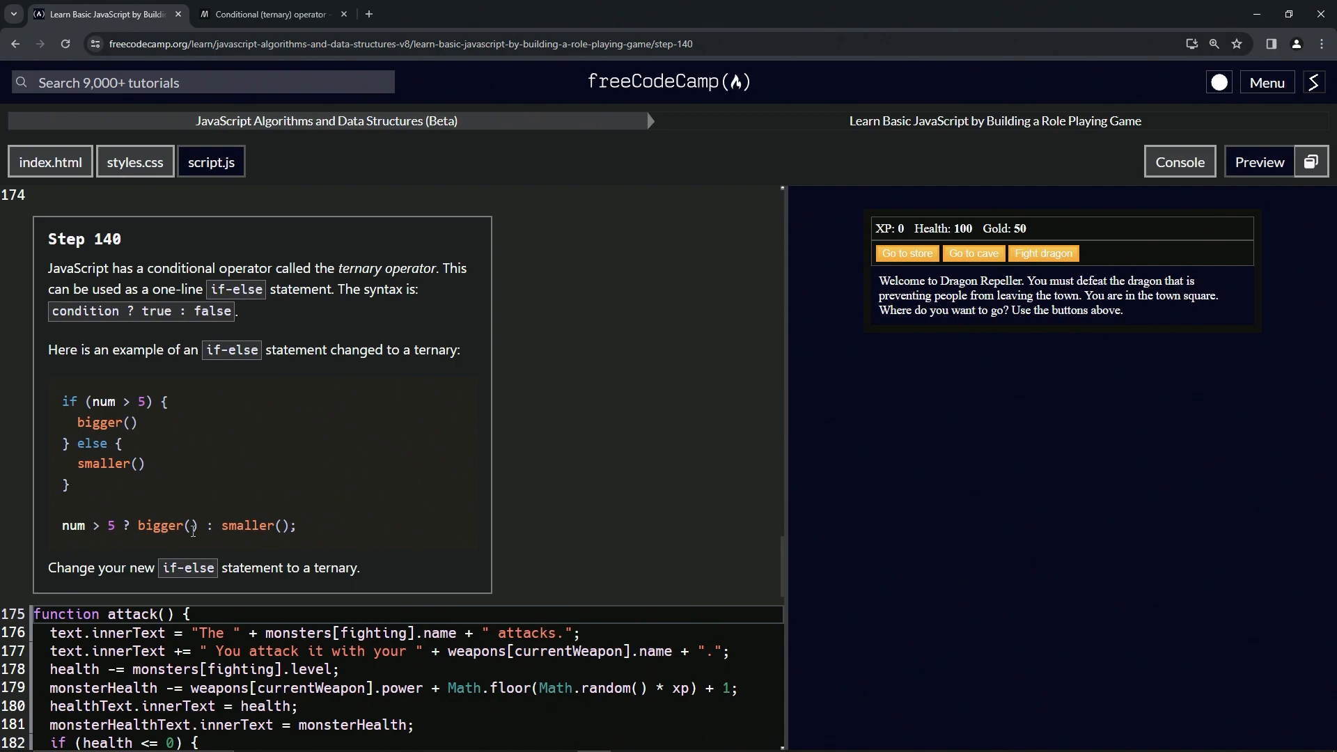
mouse_move(305, 531)
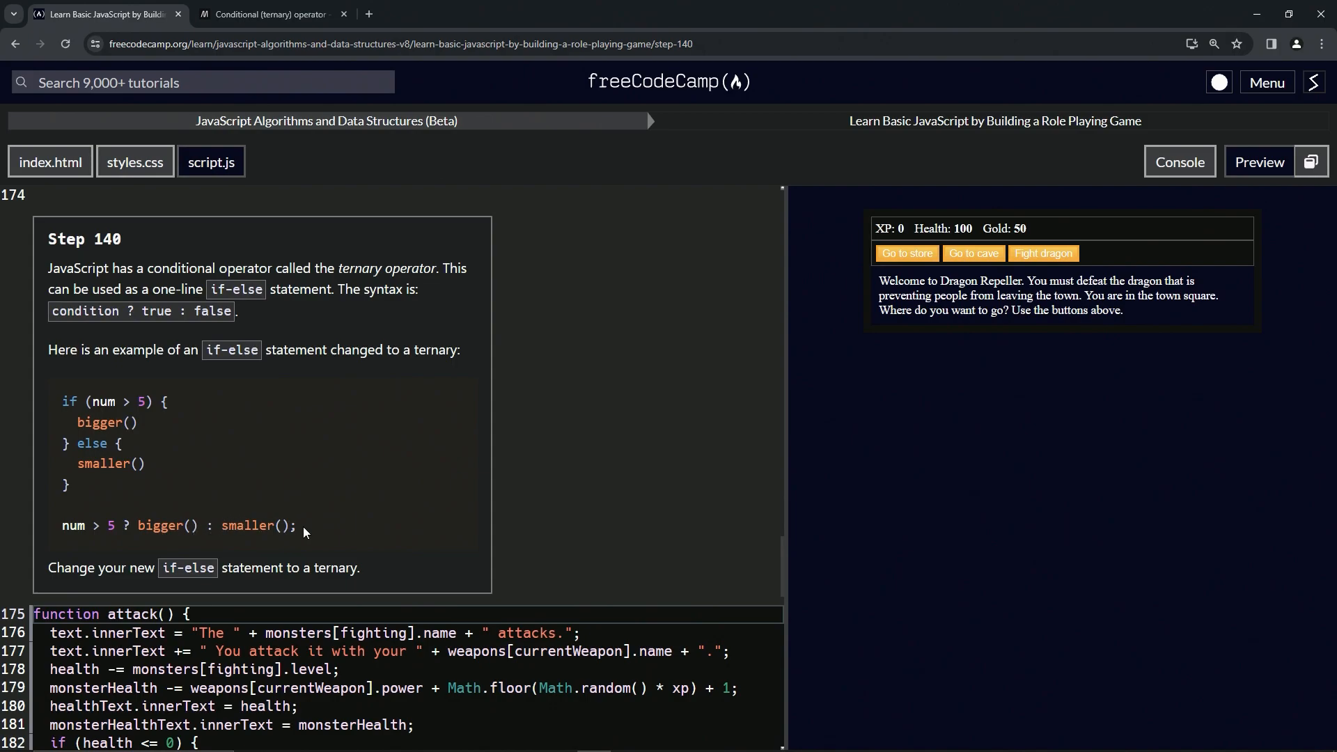
mouse_move(301, 544)
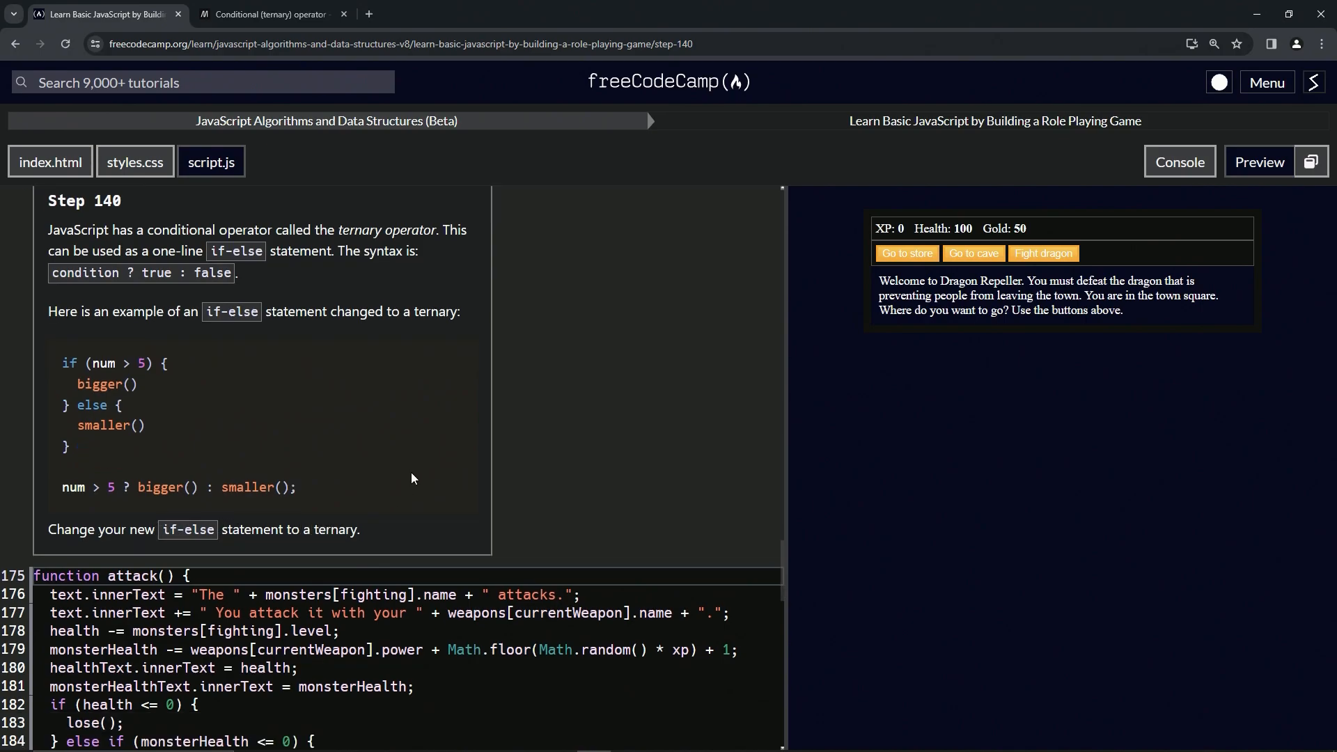
scroll("down", 3)
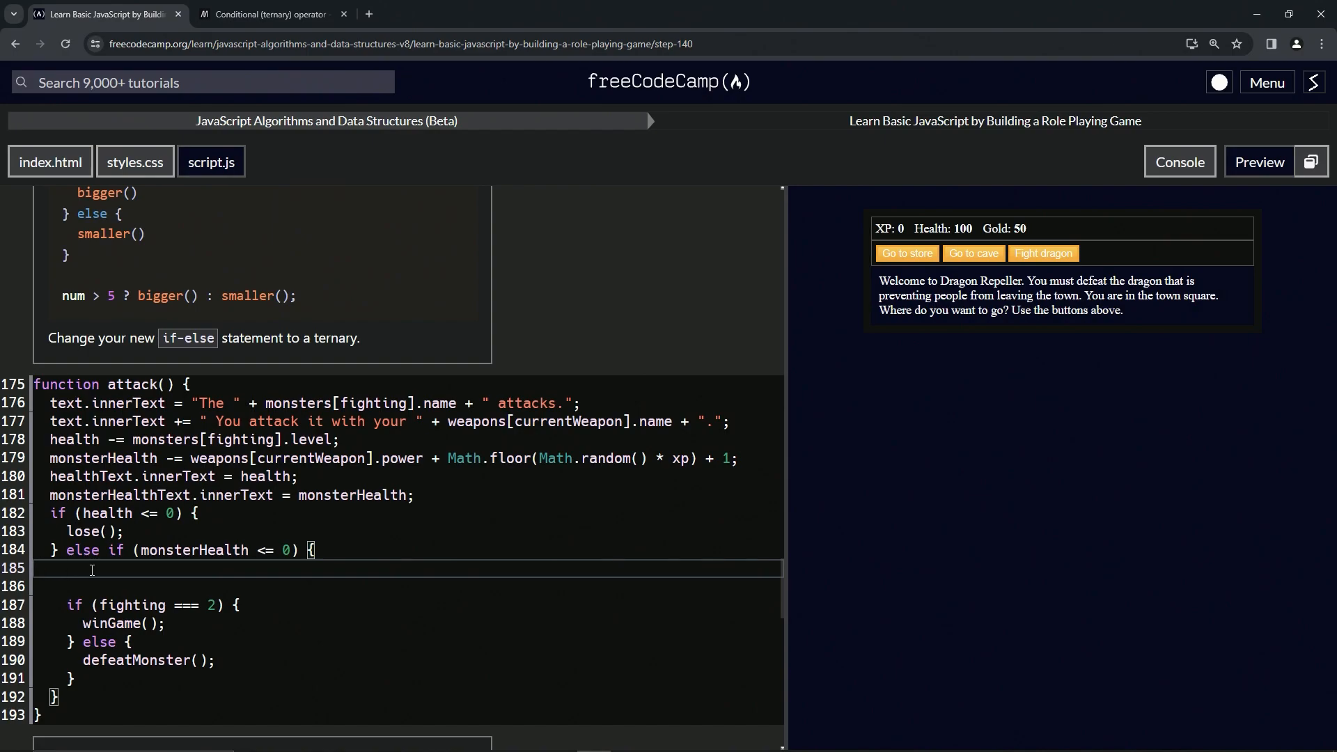
- Write the ternary 'fighting === 2 ? winGame() : defeatMonster();' in attack() in place of the if-else
type("fighting")
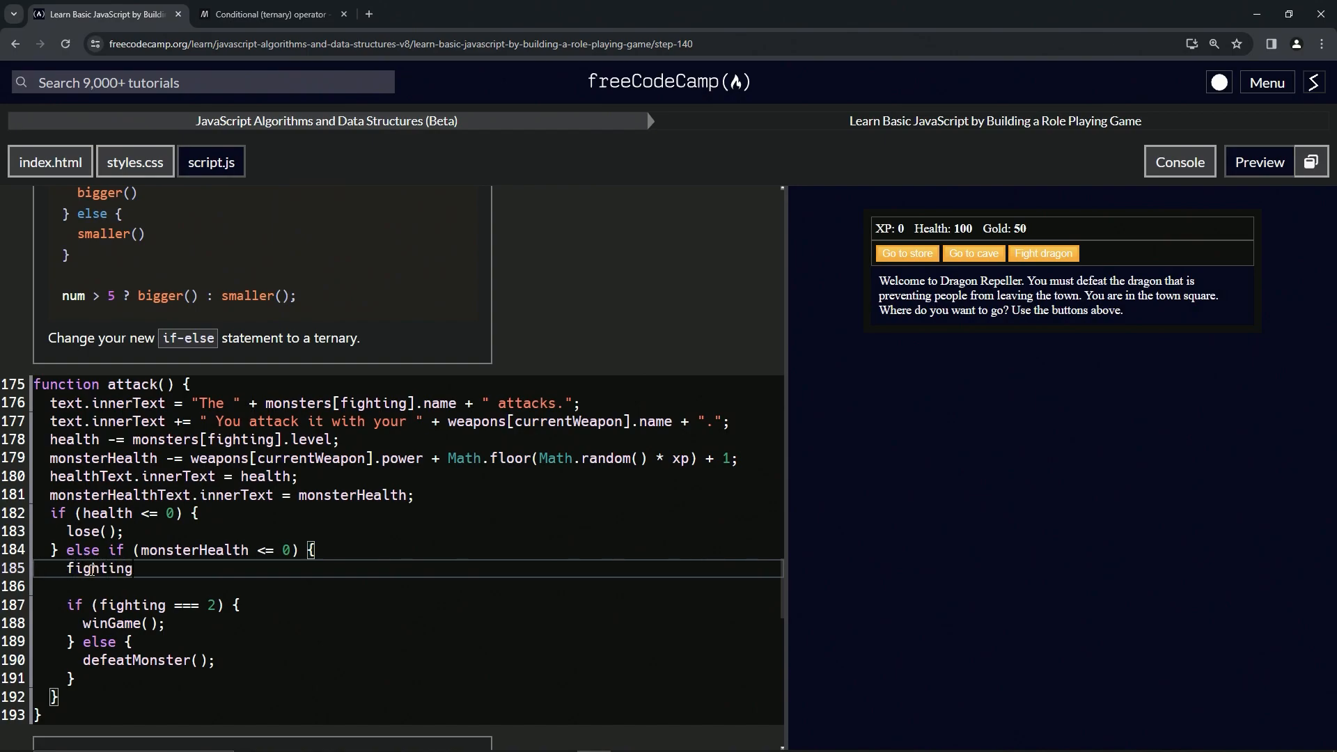
type("=== 2")
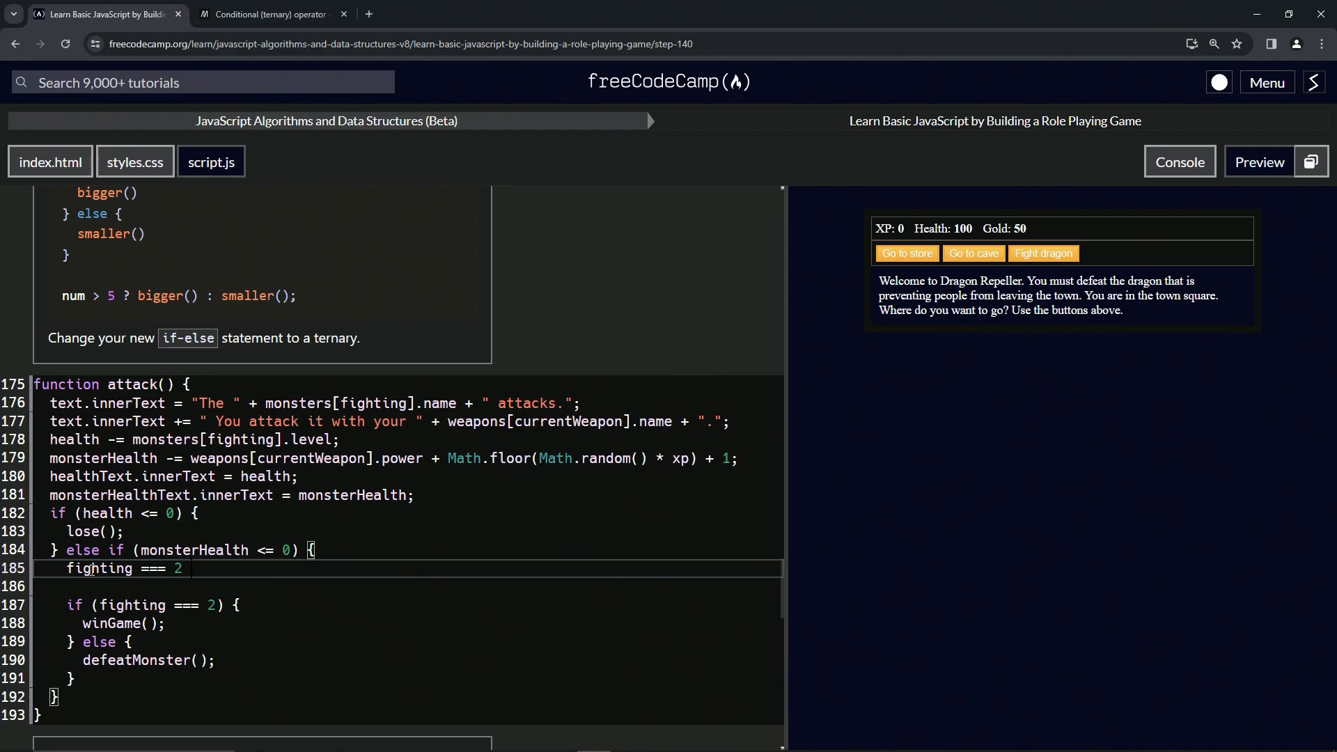
type("? winGame(")
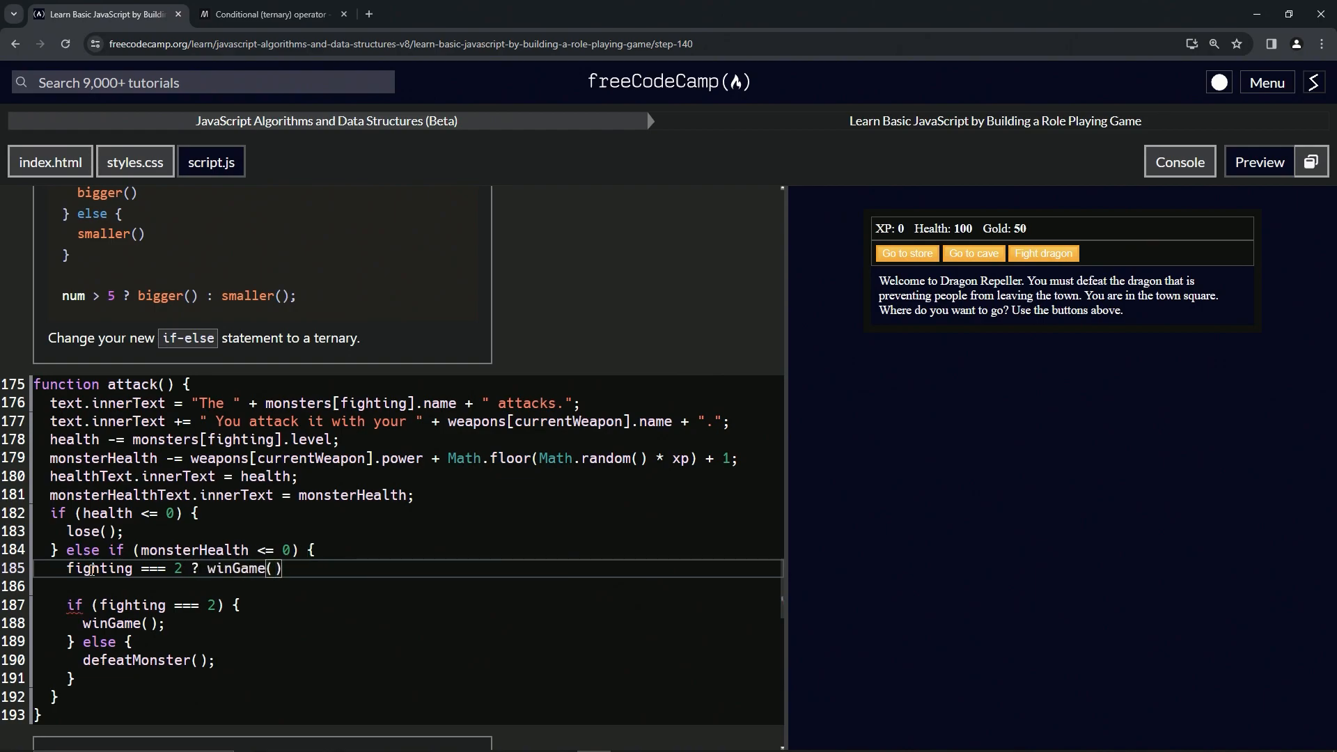
type(" :")
key("Enter")
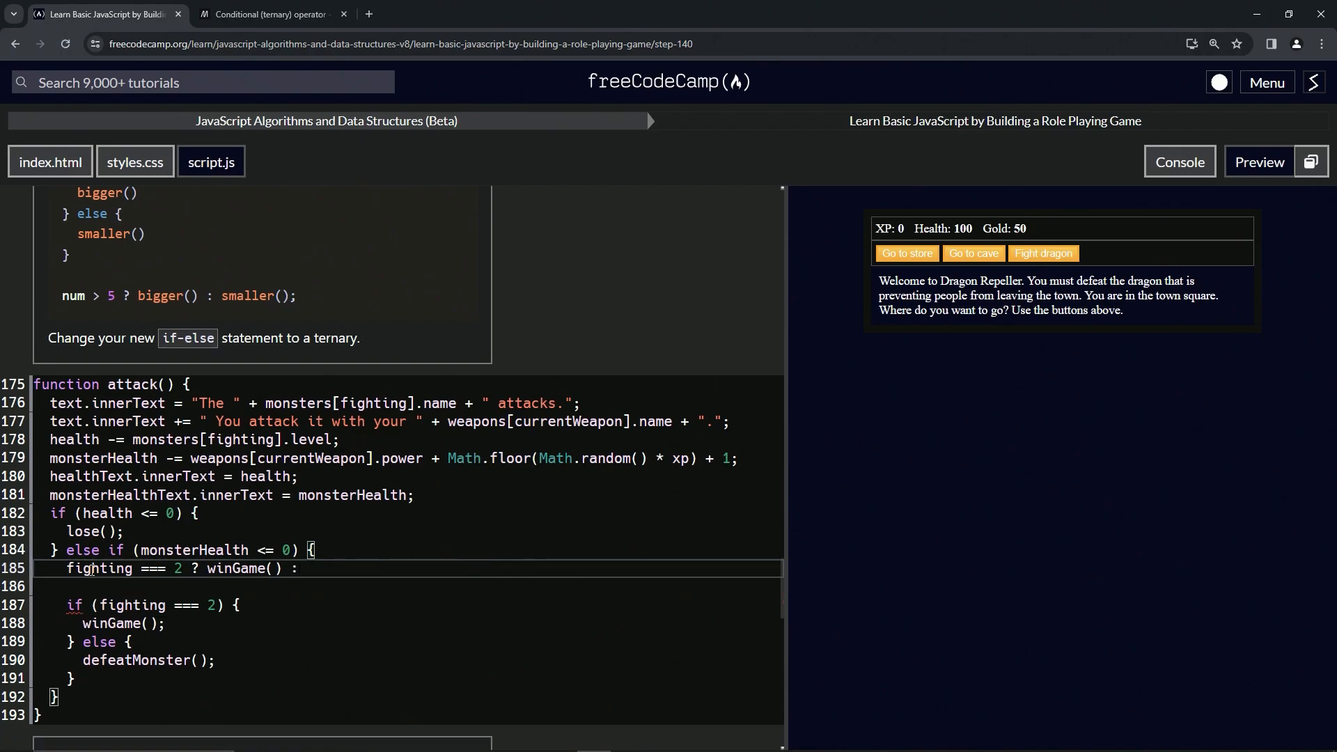
type("defeatM")
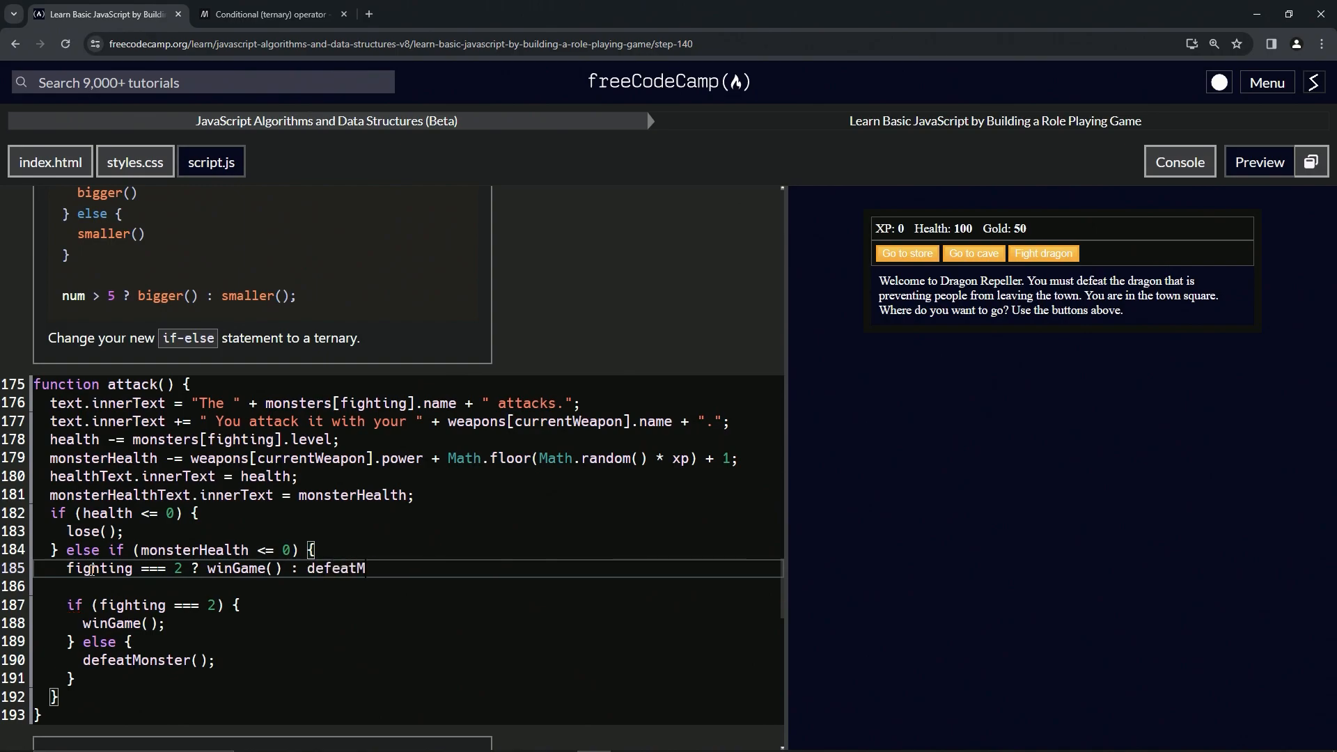
type("onster()")
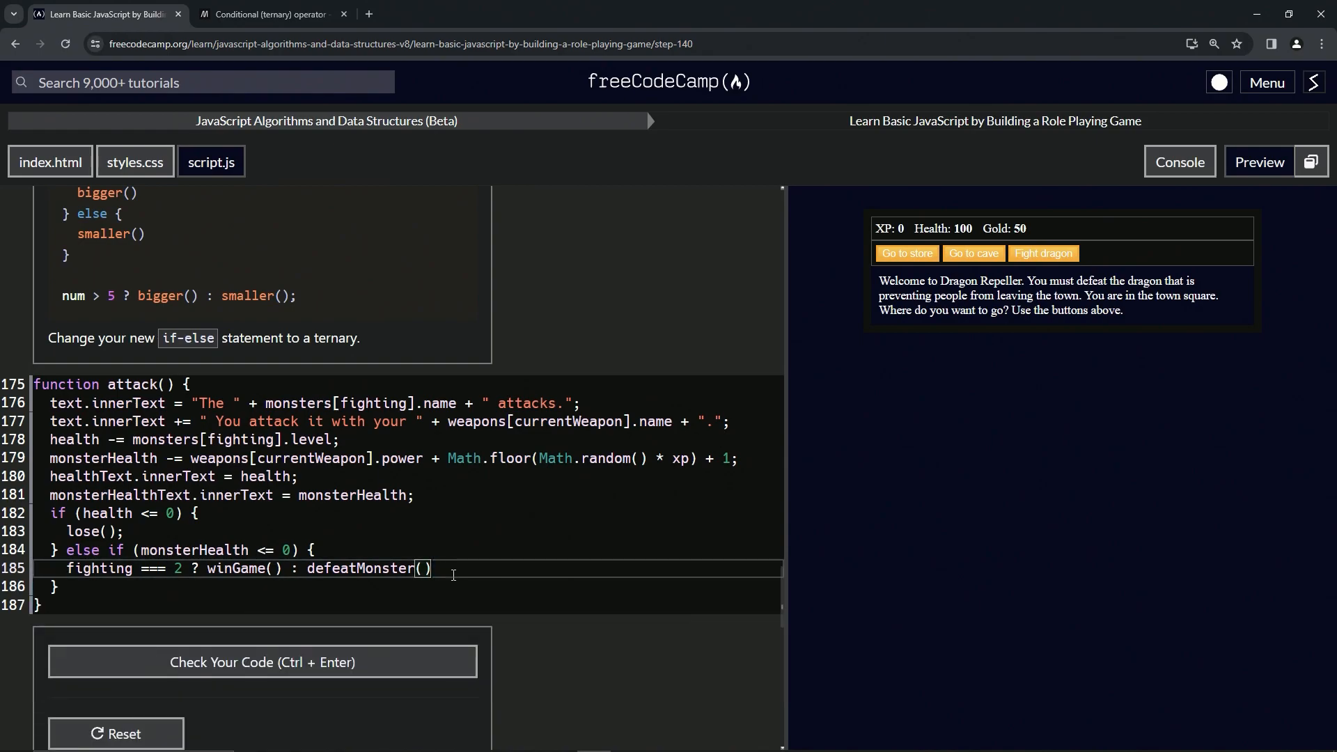
type(";")
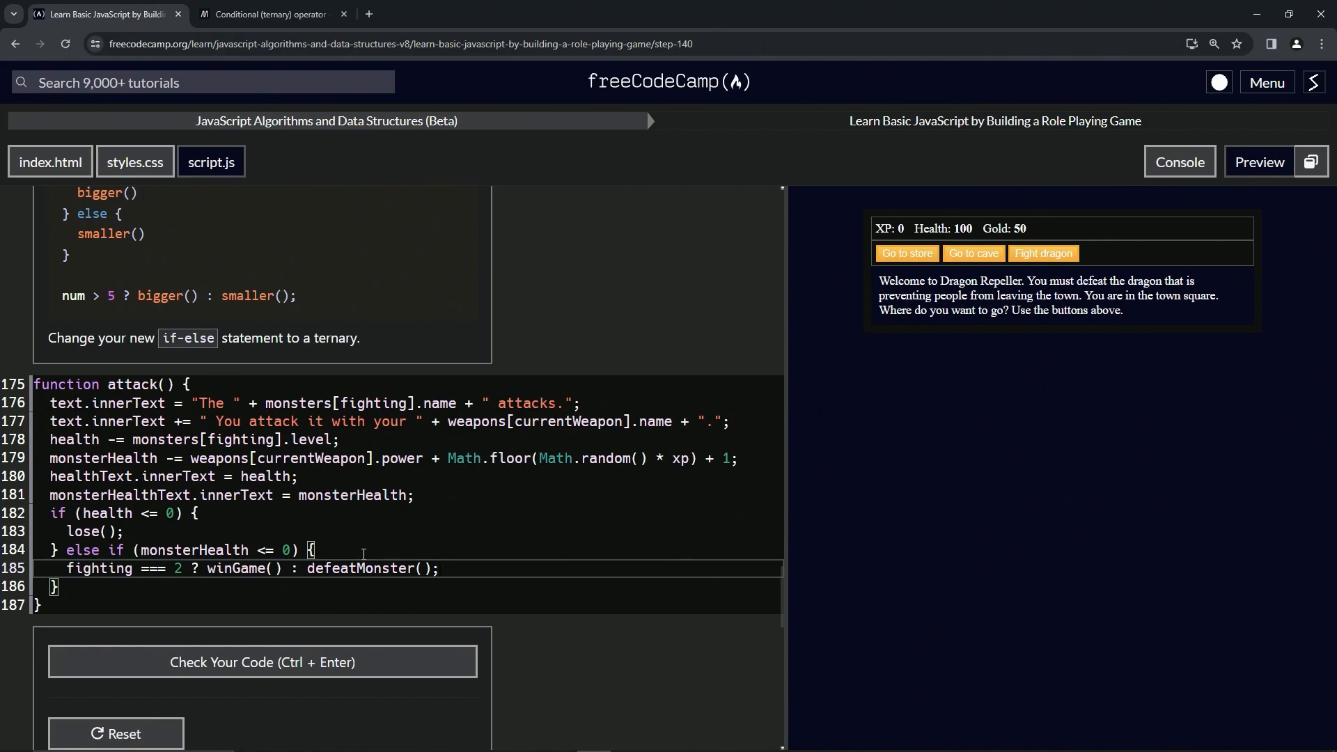
- Check the Step 140 code, submit it as passing, and advance to Step 141
left_click(262, 660)
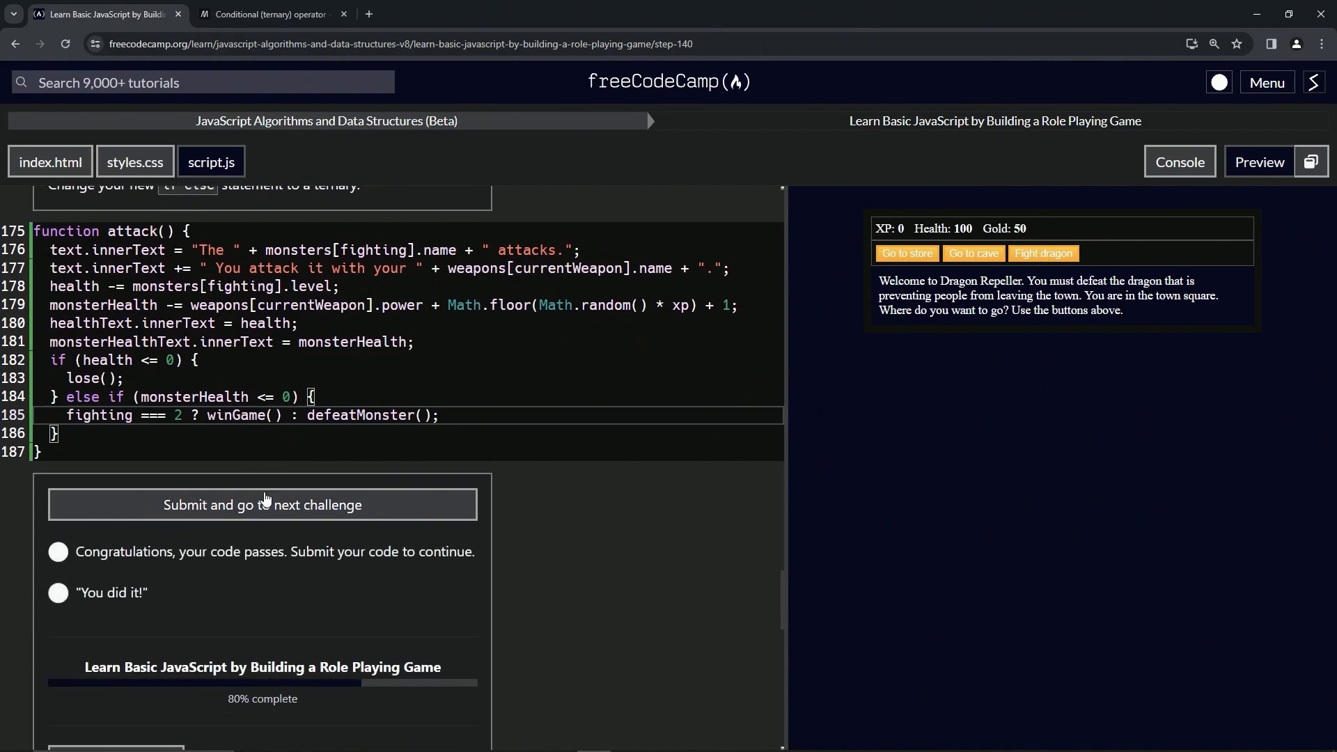
left_click(262, 505)
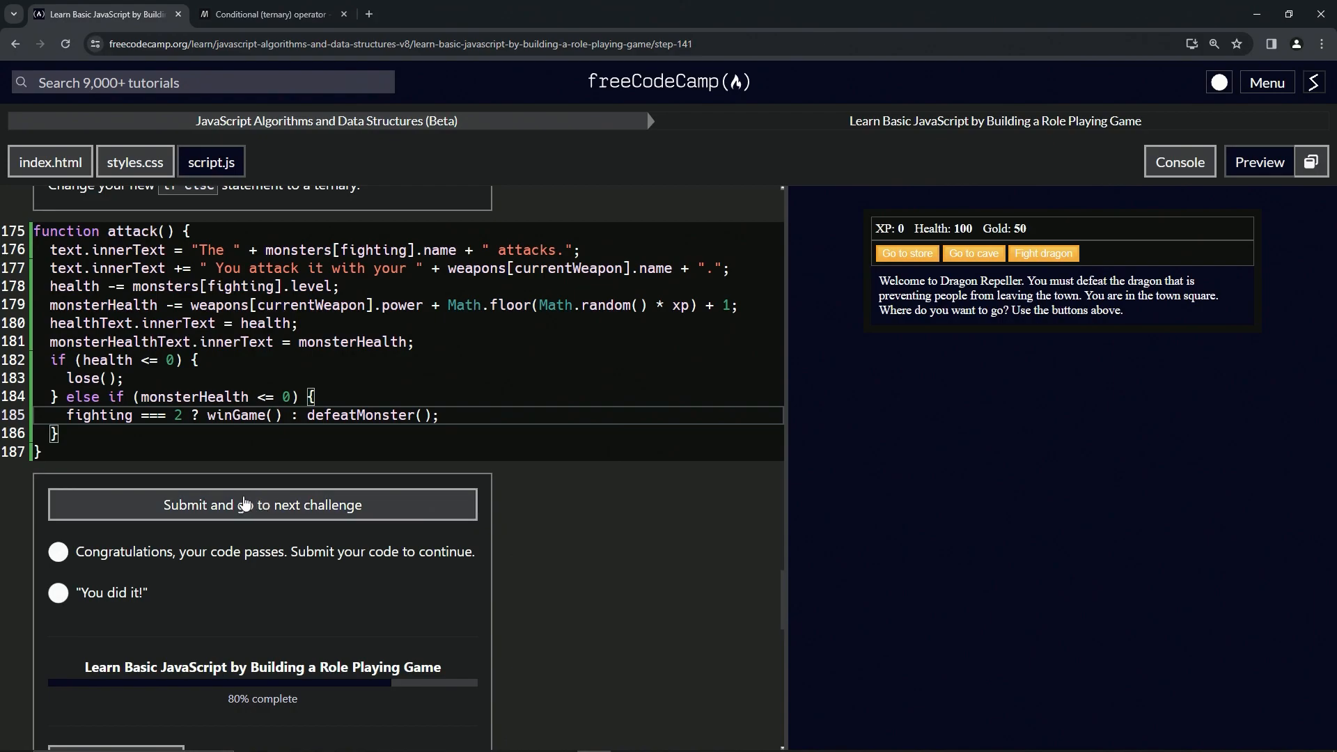
left_click(262, 504)
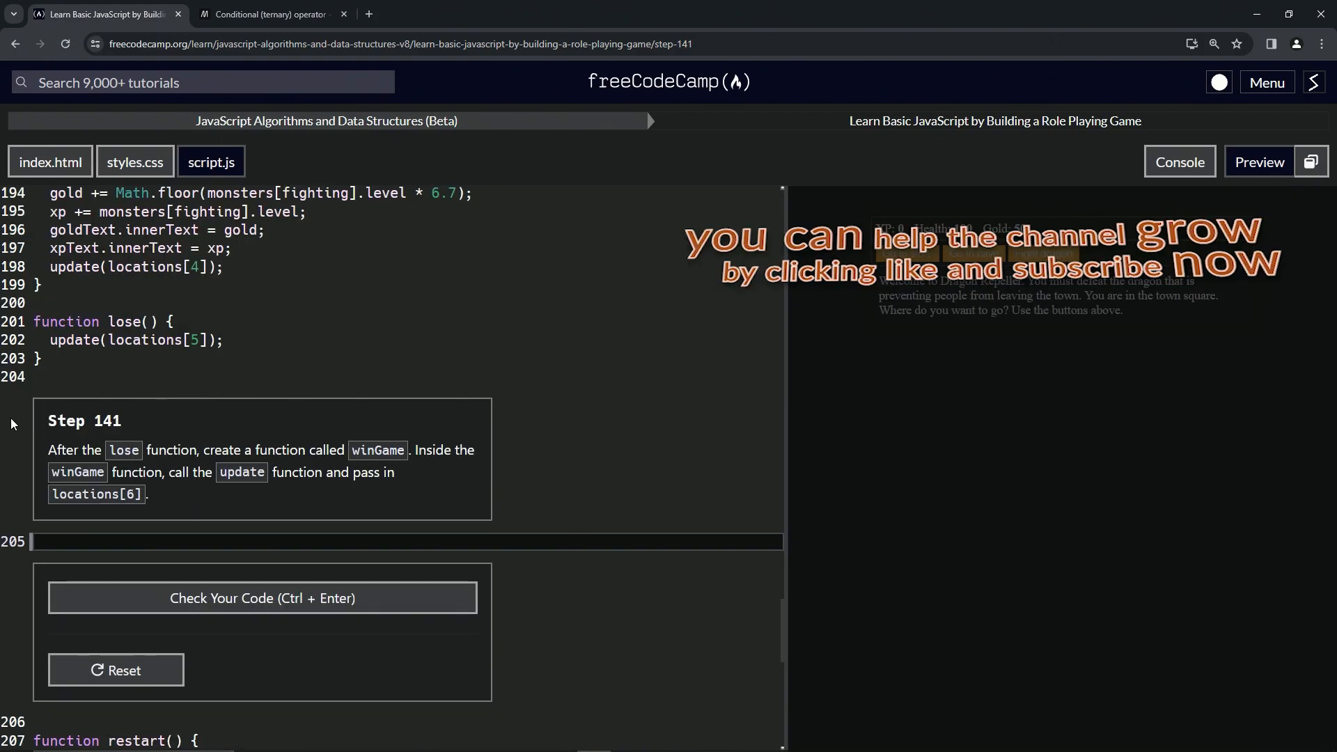